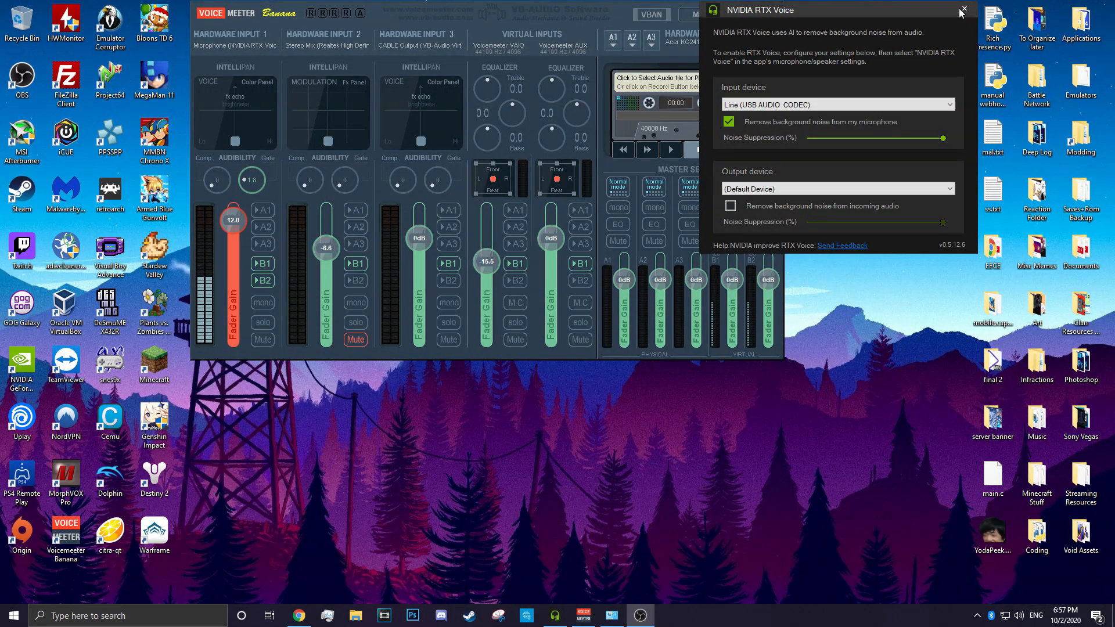
# Step: Close the audio tool windows and save the BlueStacks installer from bluestacks.com to the desktop
pyautogui.click(964, 9)
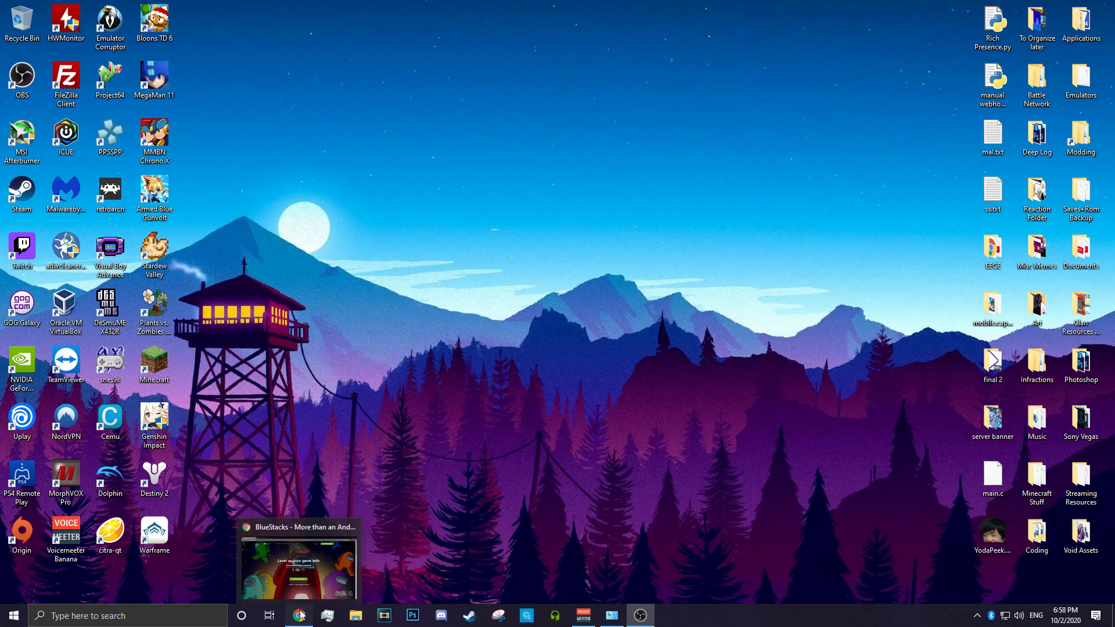
pyautogui.click(299, 615)
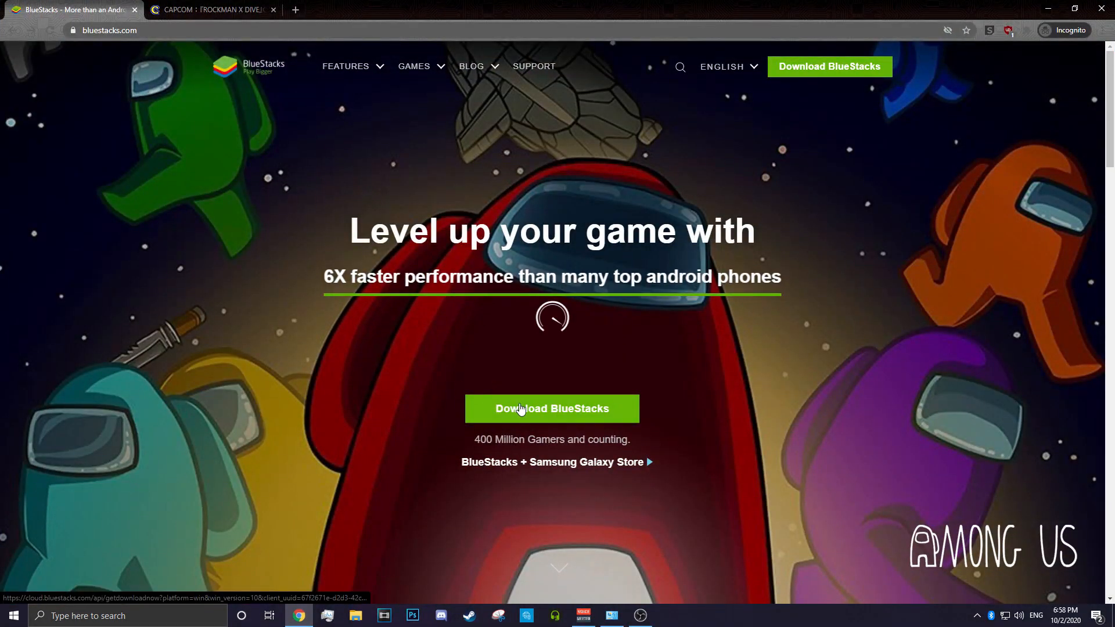
pyautogui.click(551, 408)
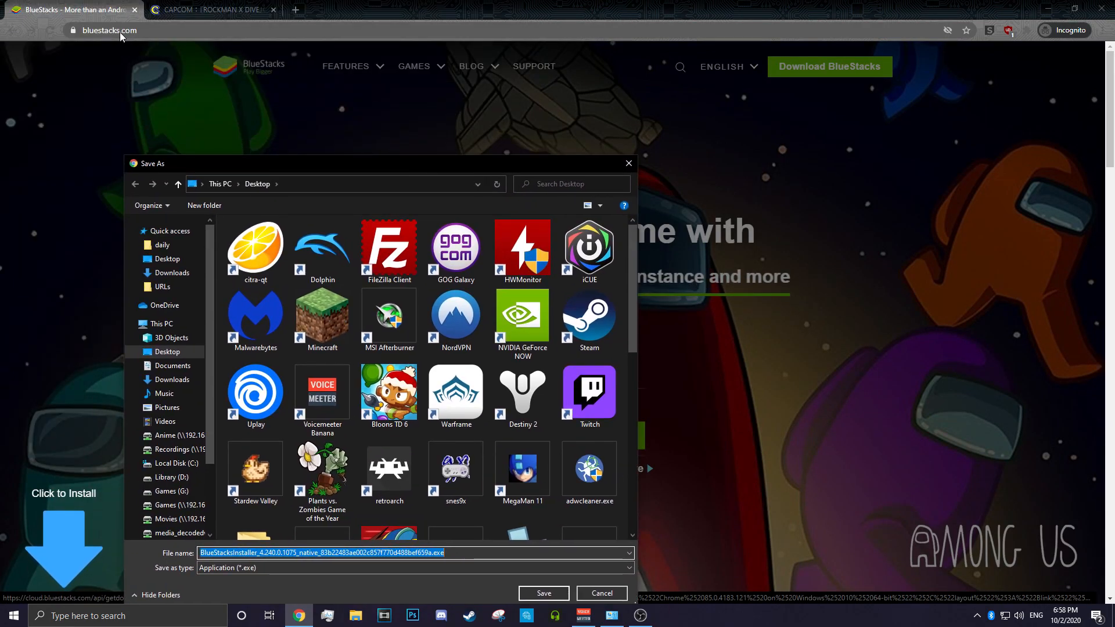
pyautogui.click(543, 593)
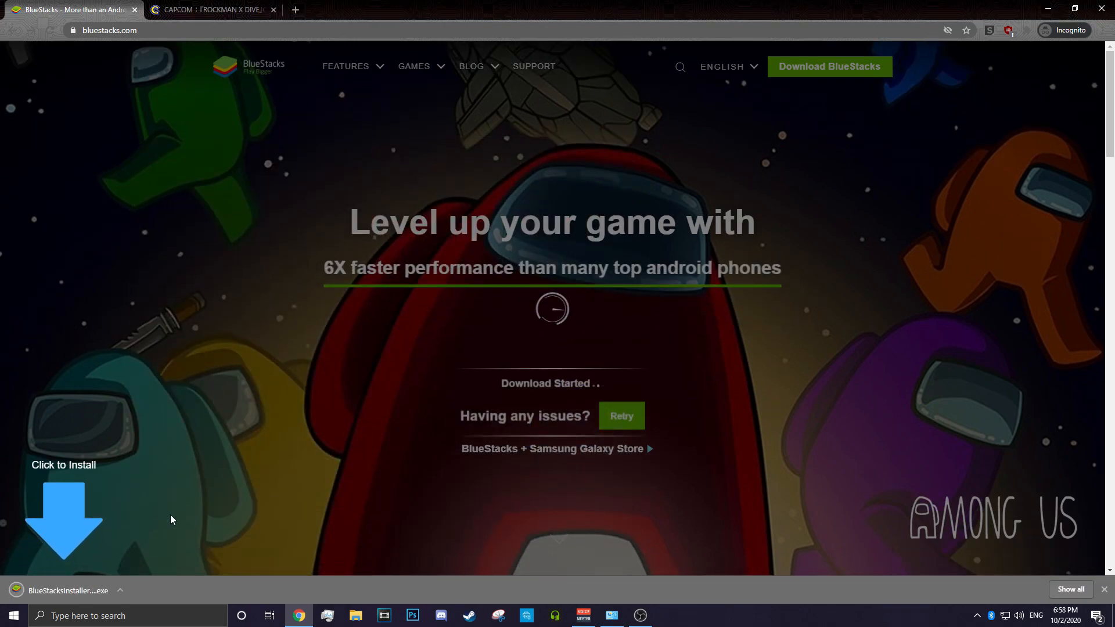
pyautogui.moveTo(211, 10)
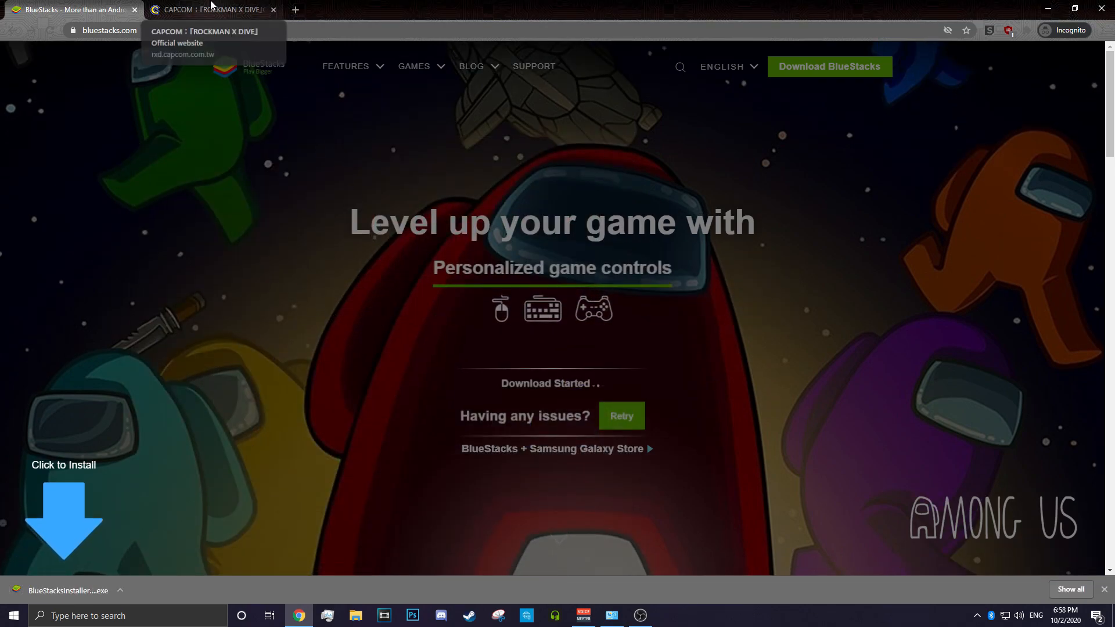
# Step: Switch to the CAPCOM Rockman X DiVE site to get rockman_1.7.0.apk
pyautogui.click(210, 9)
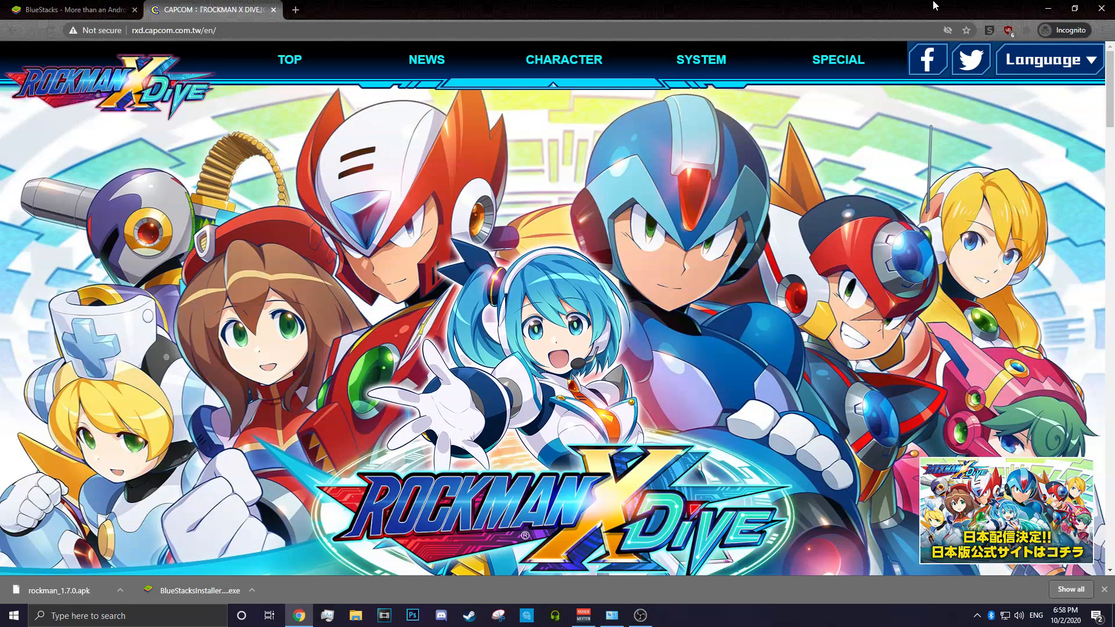
pyautogui.moveTo(199, 590)
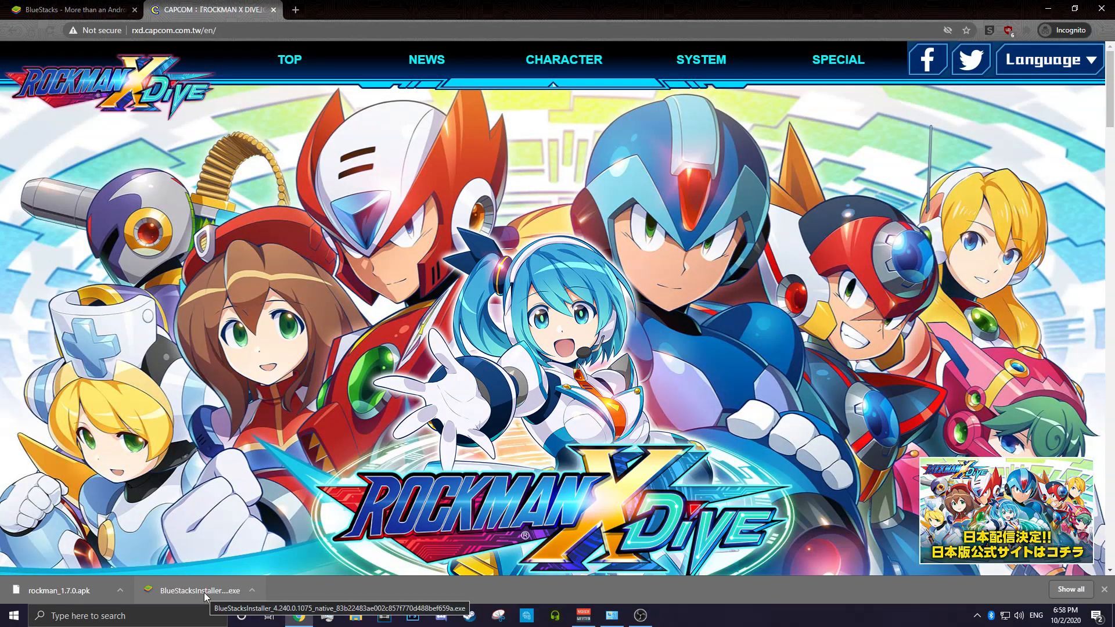
# Step: Run the BlueStacks installer, choose Install now, and cancel the Download failed message
pyautogui.click(199, 590)
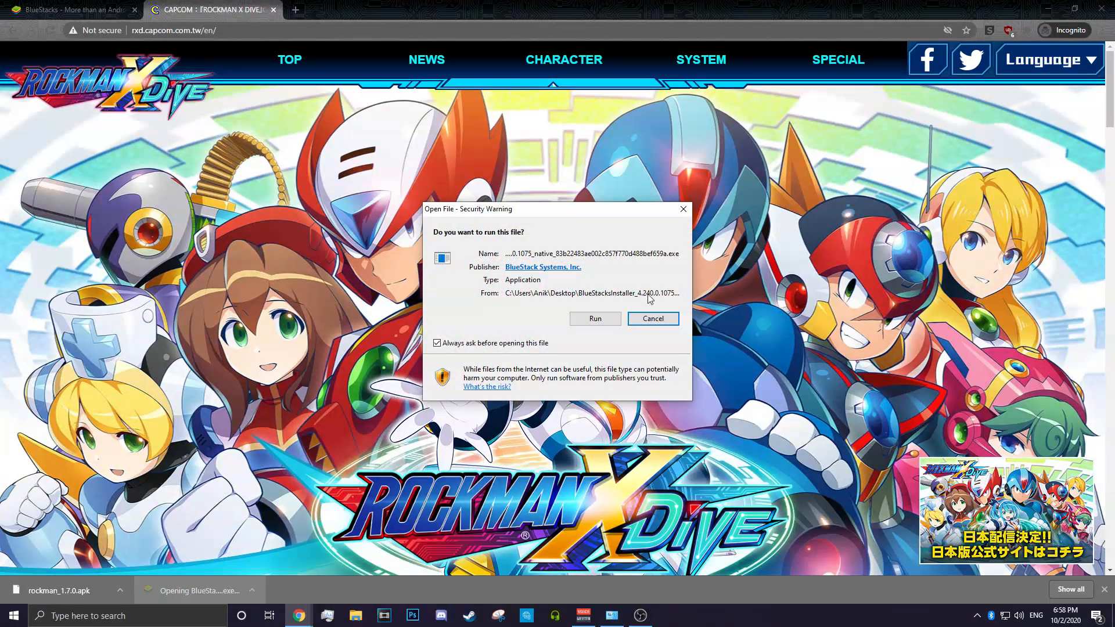
pyautogui.click(594, 318)
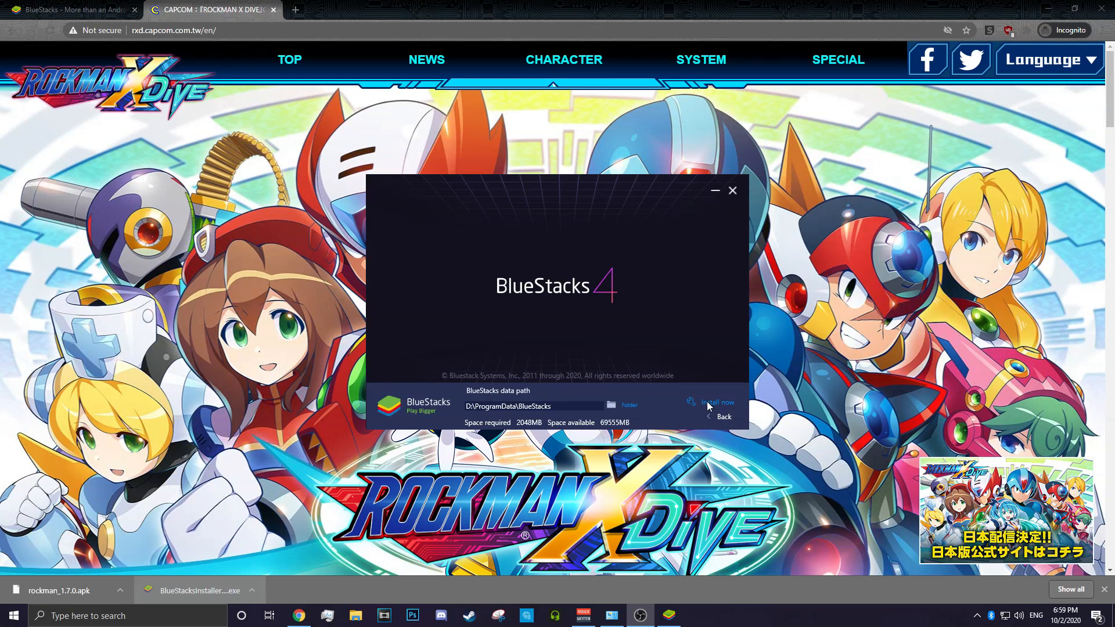
pyautogui.click(717, 402)
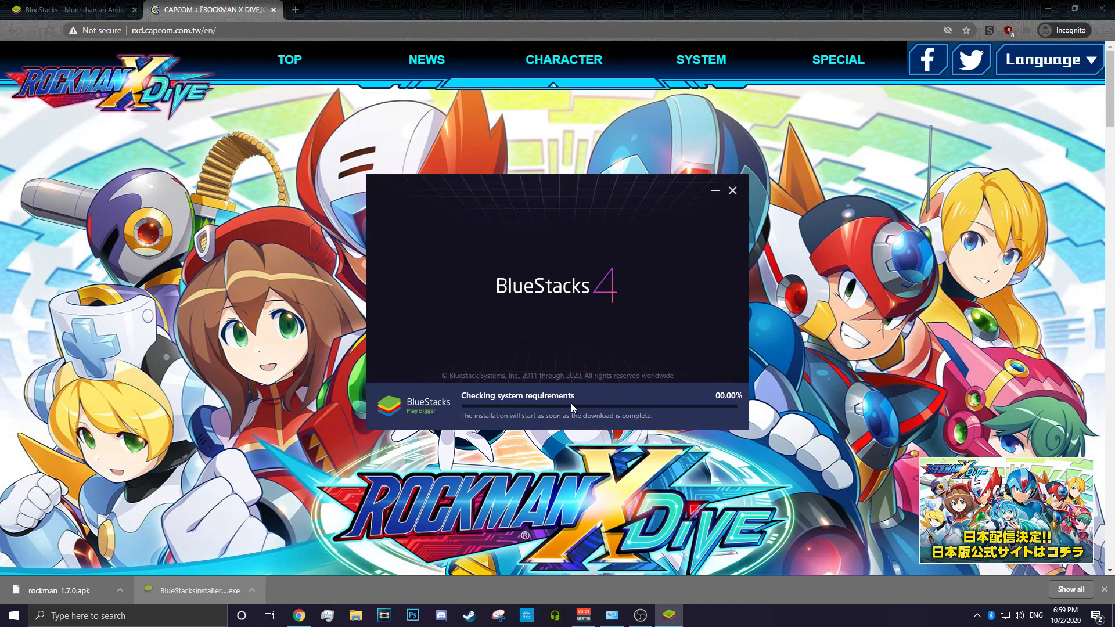
pyautogui.moveTo(417, 346)
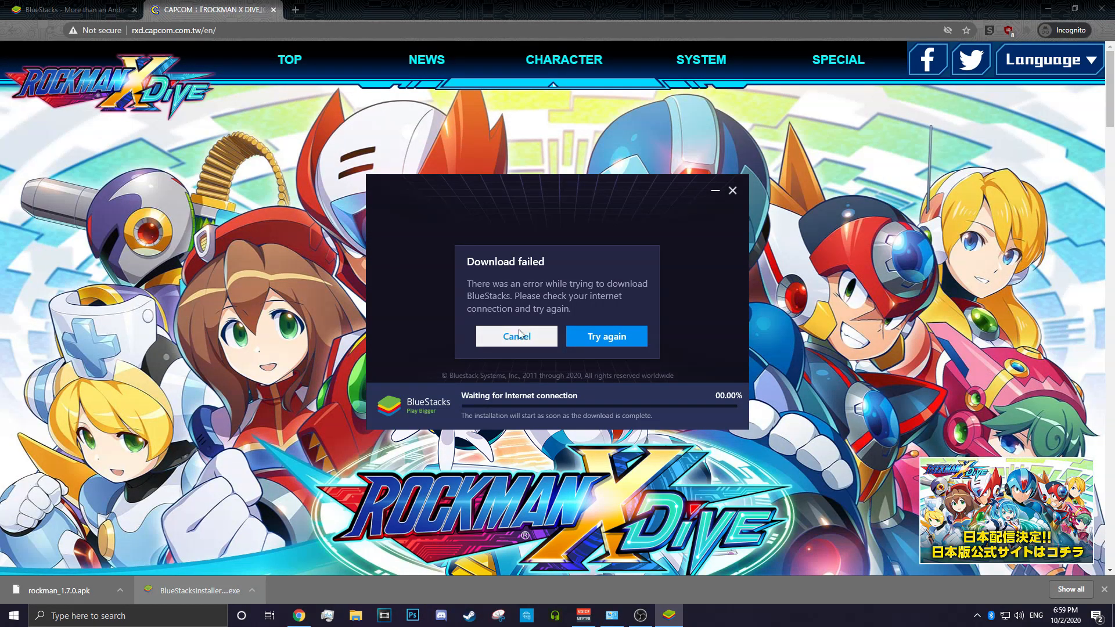
pyautogui.click(605, 336)
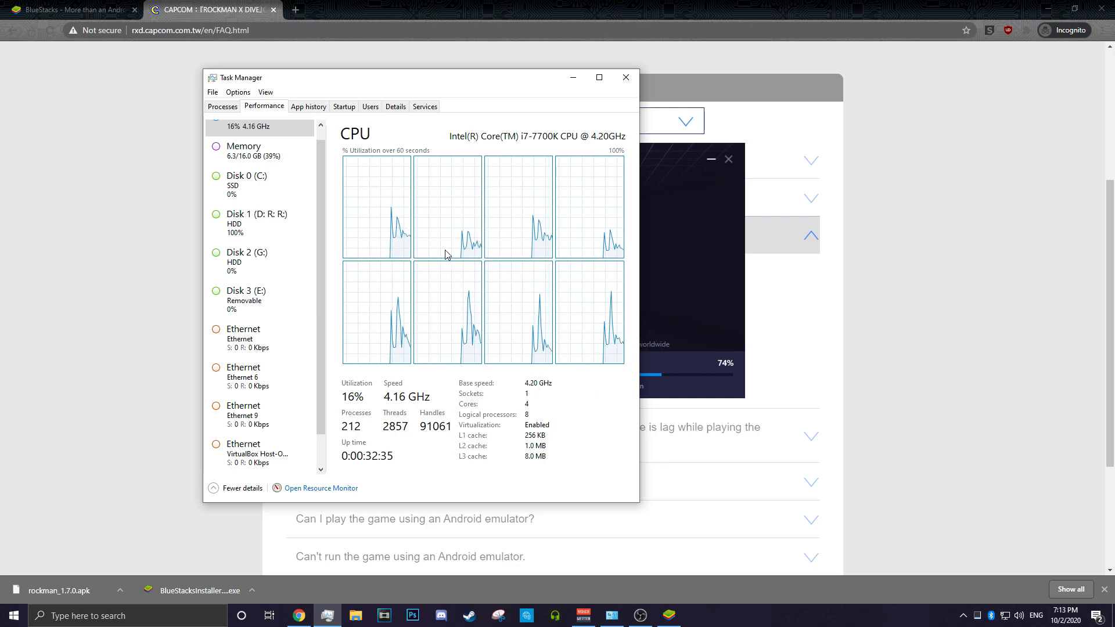
pyautogui.moveTo(585, 223)
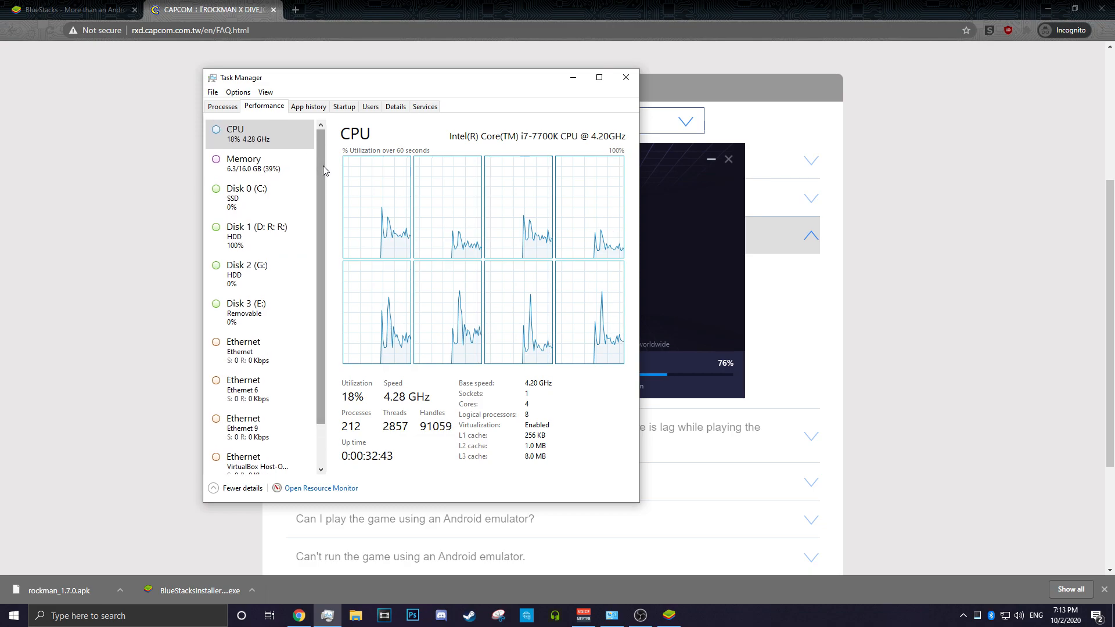
# Step: Move a window while checking Task Manager's CPU cores and virtualization status
pyautogui.moveTo(256, 78); pyautogui.dragTo(121, 97)
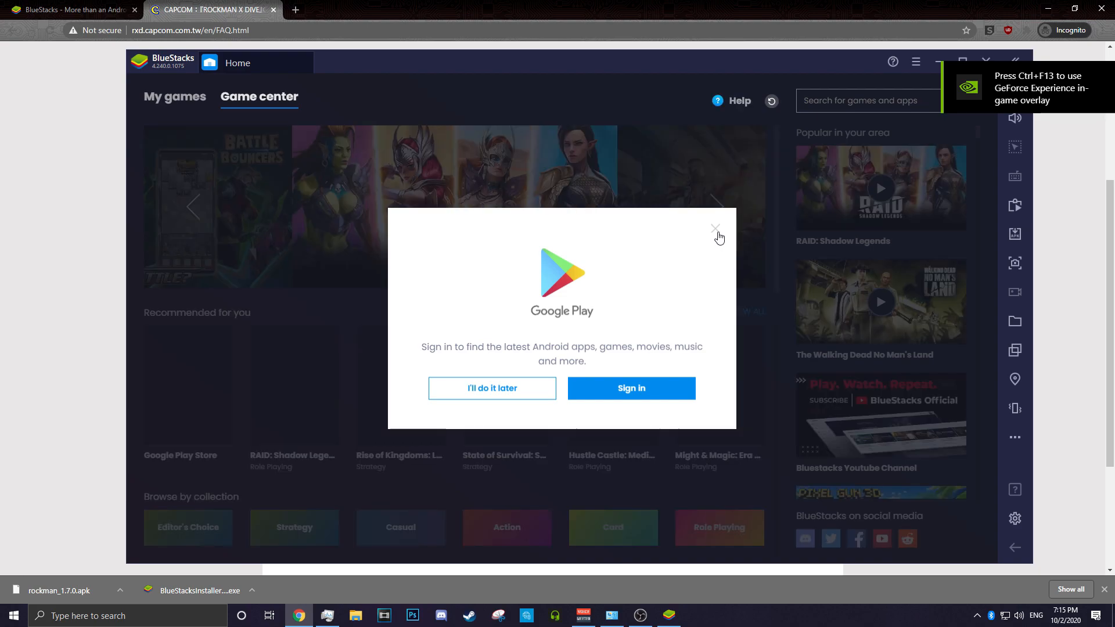
# Step: Dismiss the Google Play sign-in prompt on the BlueStacks home screen
pyautogui.click(715, 229)
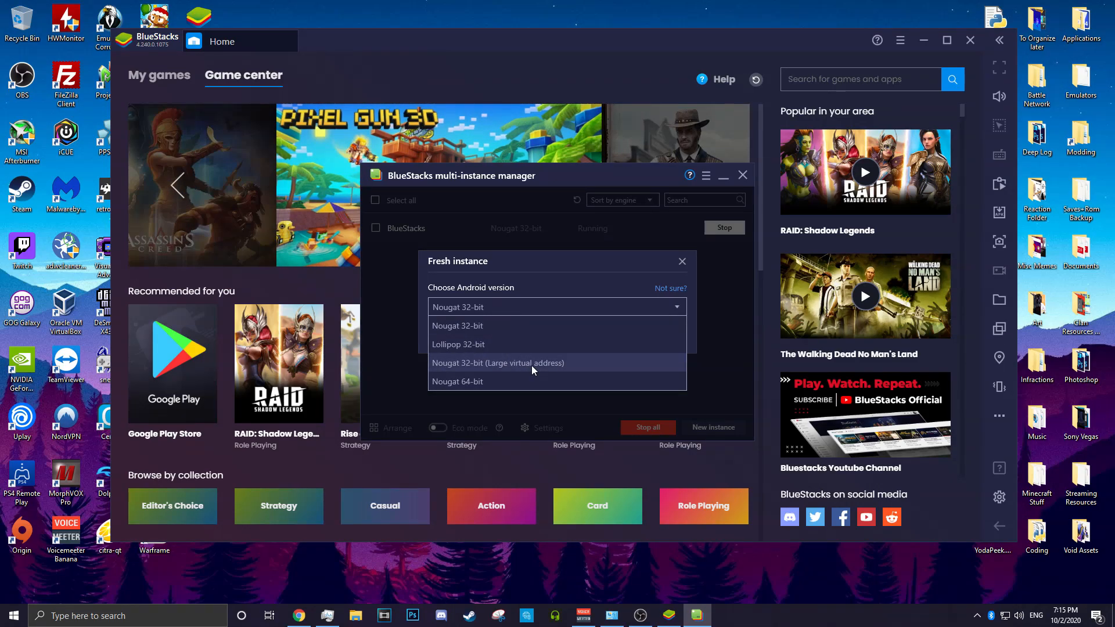
# Step: Create a Nougat 32-bit (Large virtual address) instance with High 4 CPU cores, High 4 GB RAM, and a resolution
pyautogui.click(498, 362)
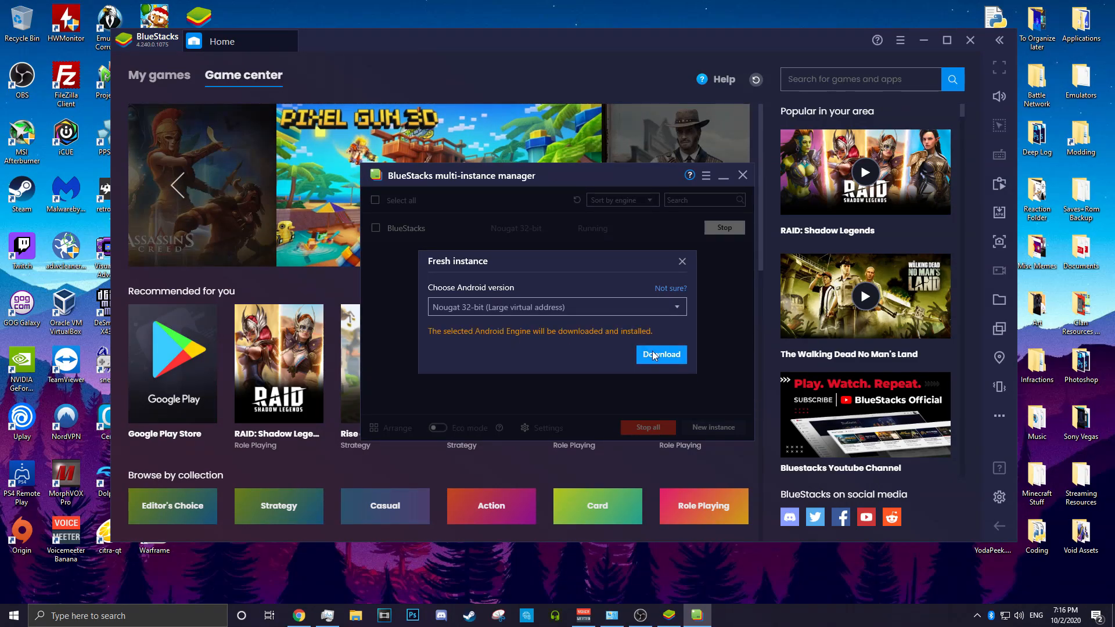
pyautogui.click(660, 354)
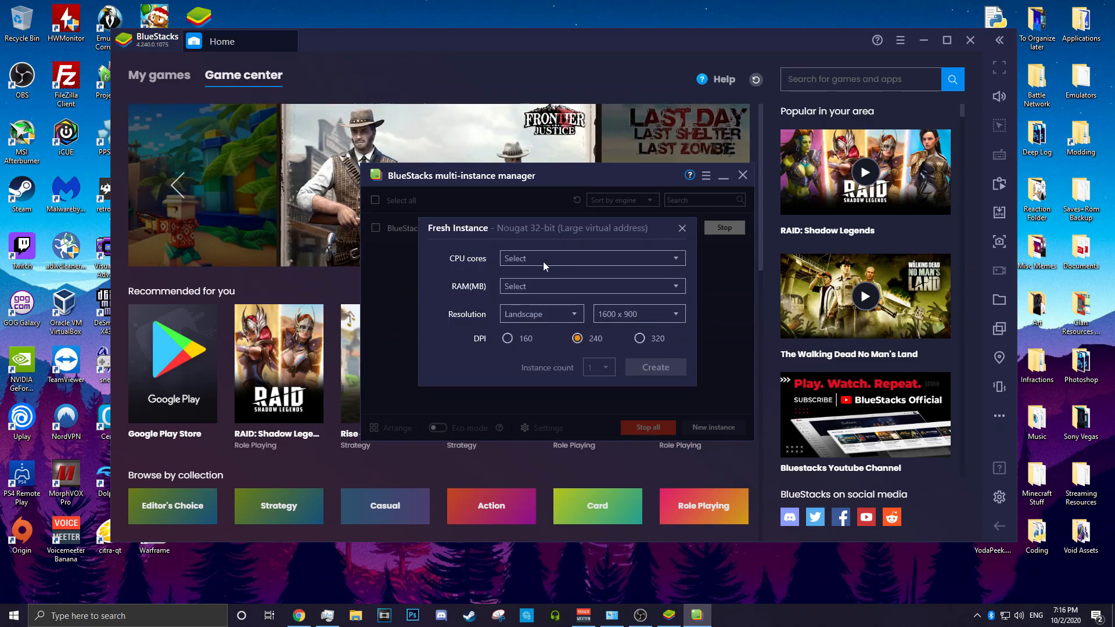
pyautogui.click(590, 257)
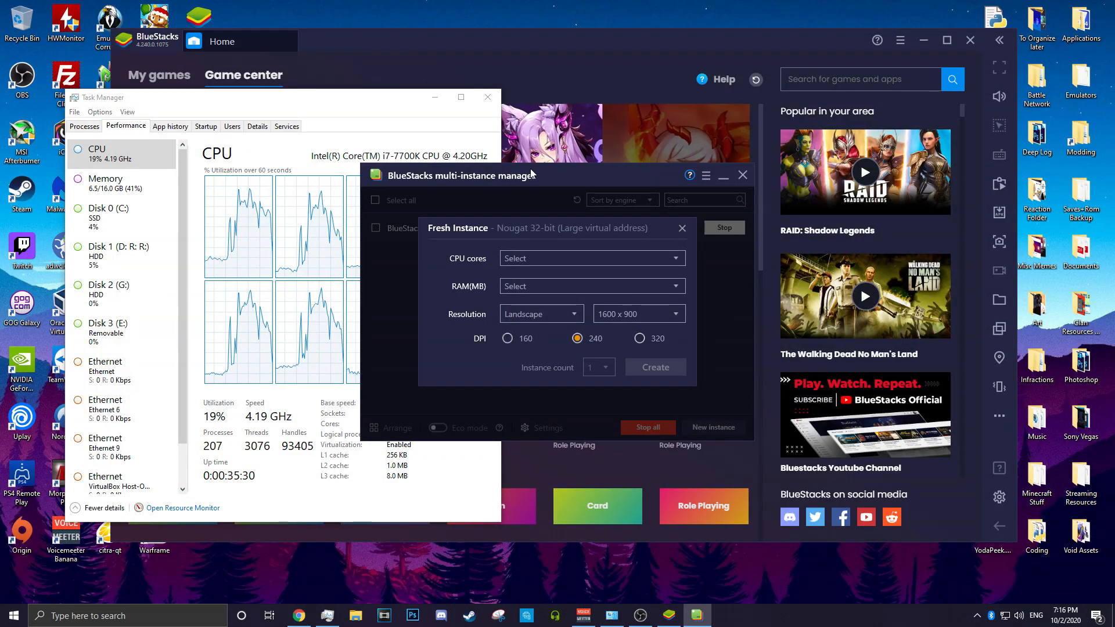
pyautogui.click(590, 258)
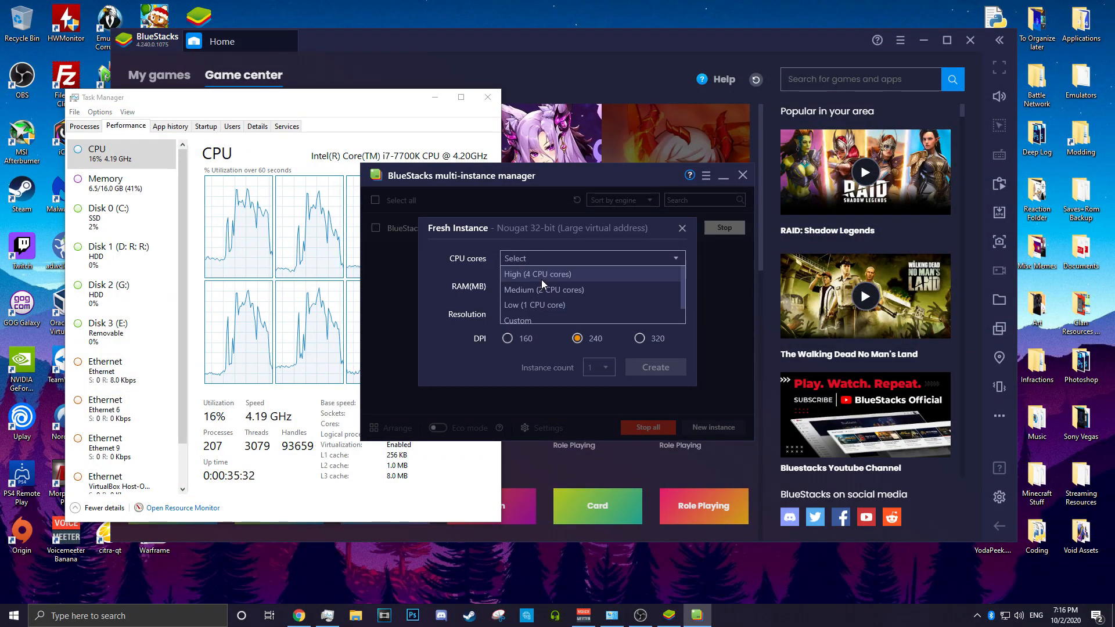
pyautogui.click(536, 274)
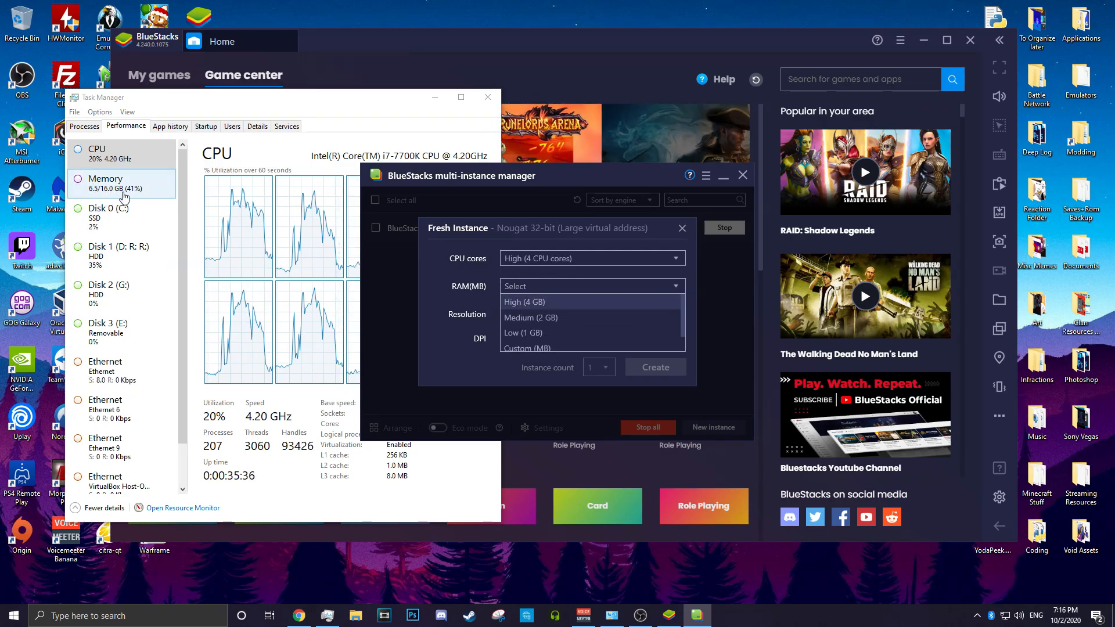
pyautogui.click(524, 302)
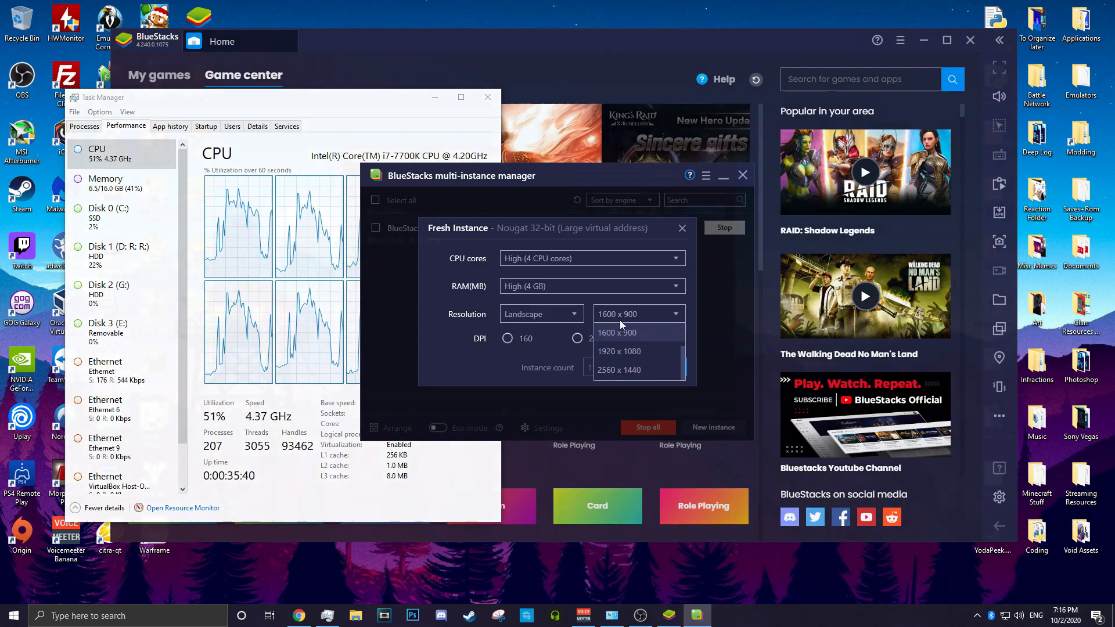
pyautogui.click(618, 350)
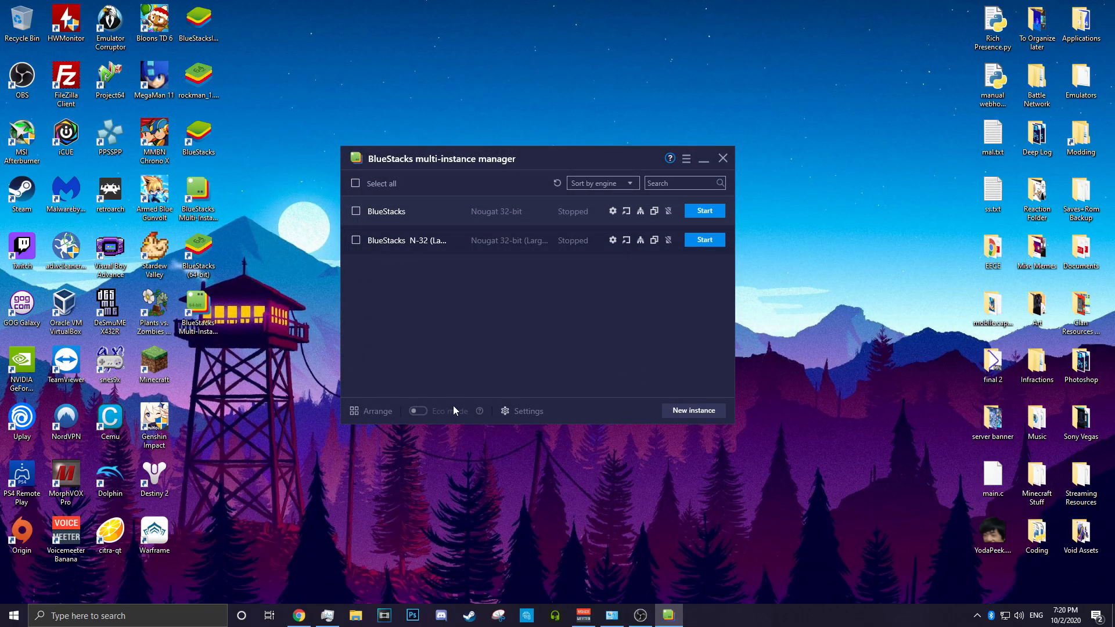
pyautogui.moveTo(681, 295)
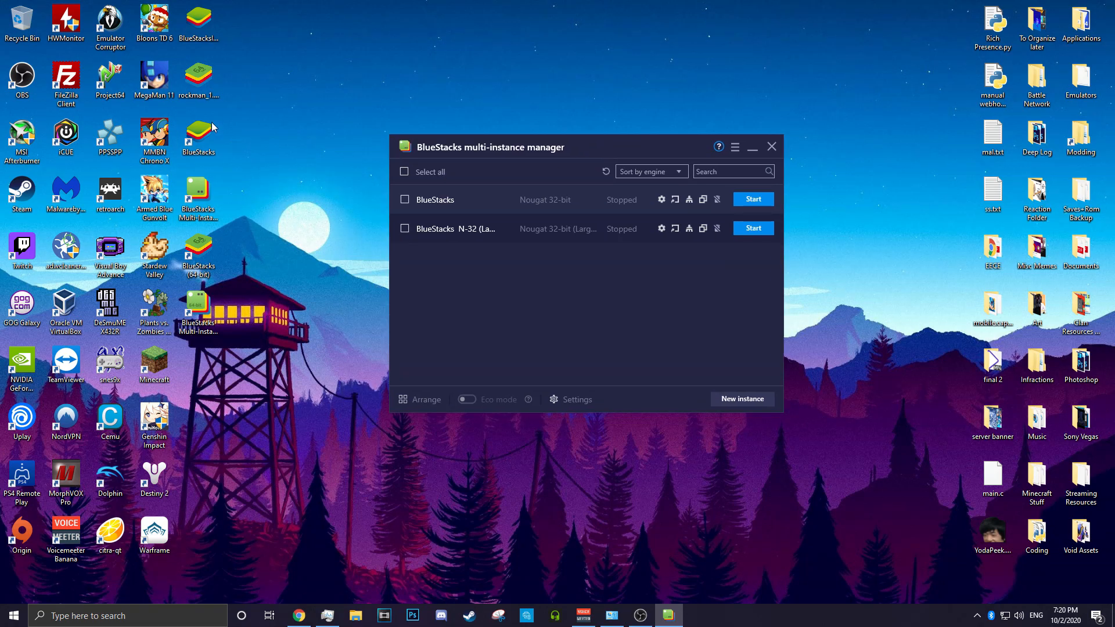
# Step: Move the Rockman installer file on the desktop and start the Nougat 32-bit instance
pyautogui.click(199, 78)
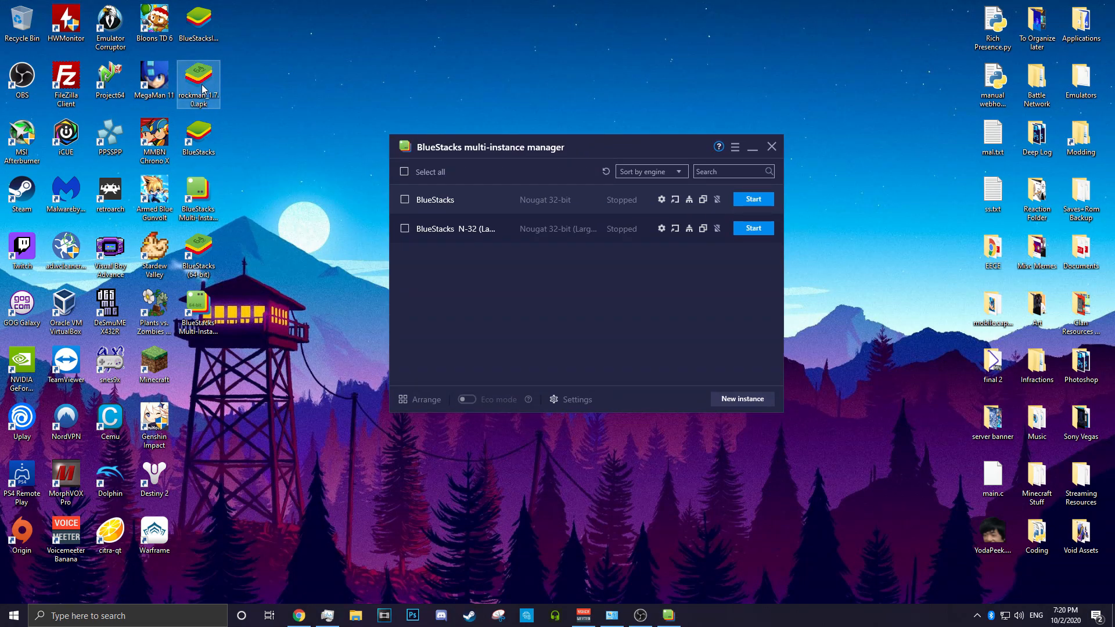
pyautogui.moveTo(199, 83); pyautogui.dragTo(287, 136)
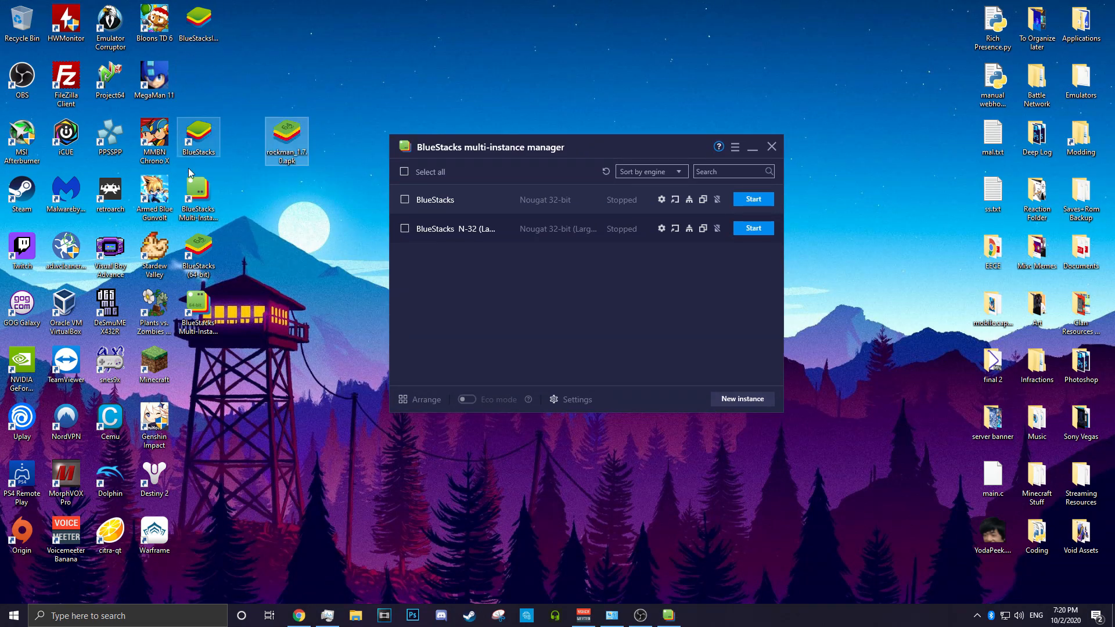
pyautogui.click(286, 139)
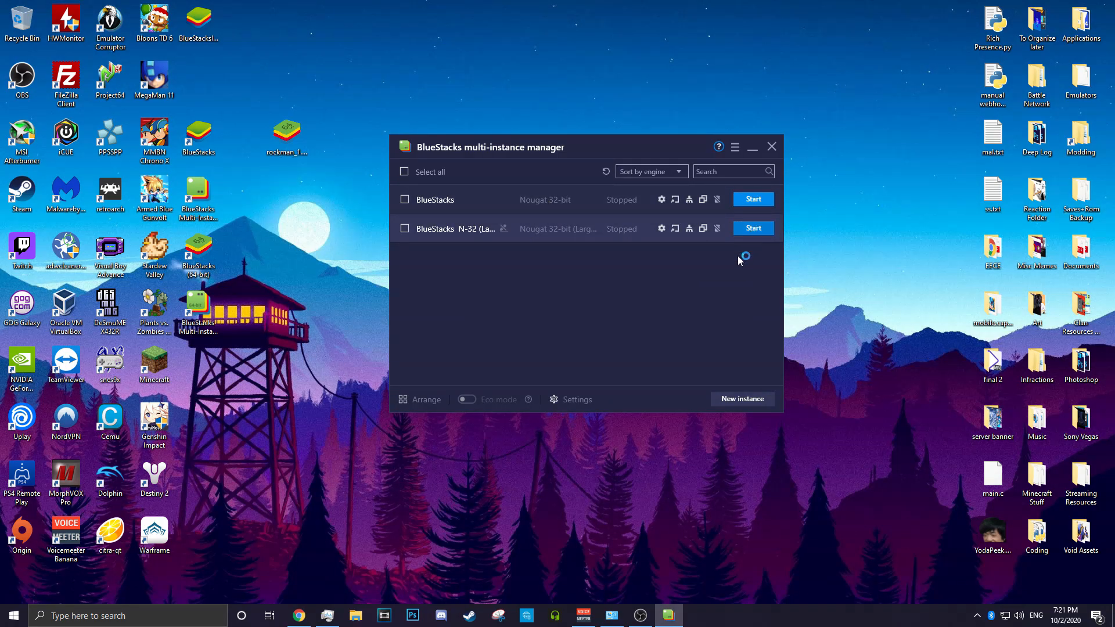
pyautogui.click(752, 199)
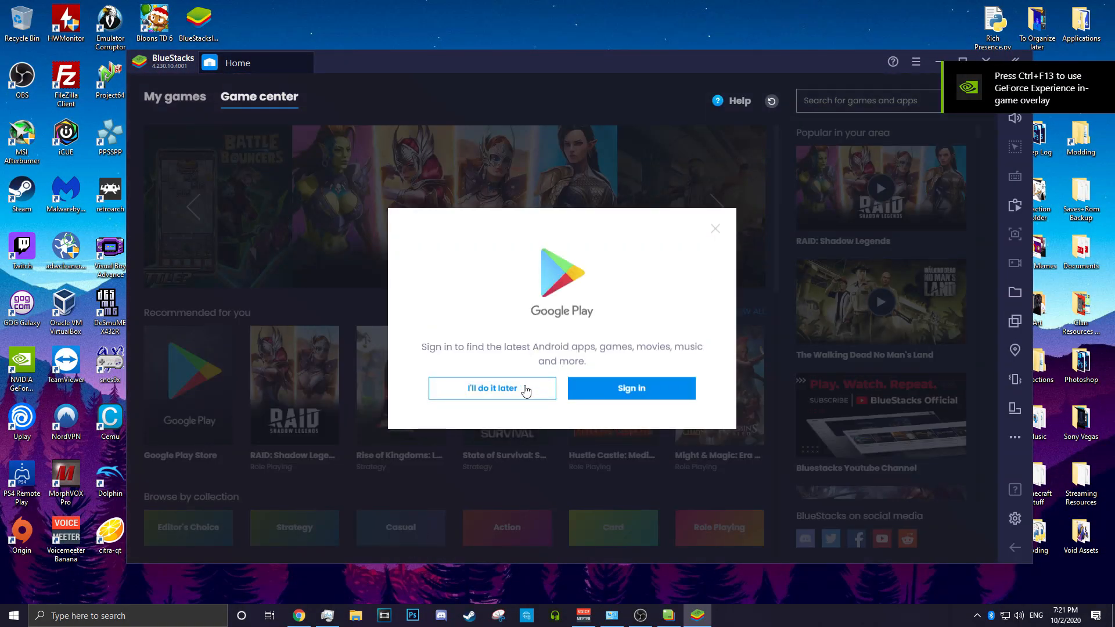
# Step: Skip Google Play sign-in and dismiss the Discover games tip
pyautogui.click(491, 388)
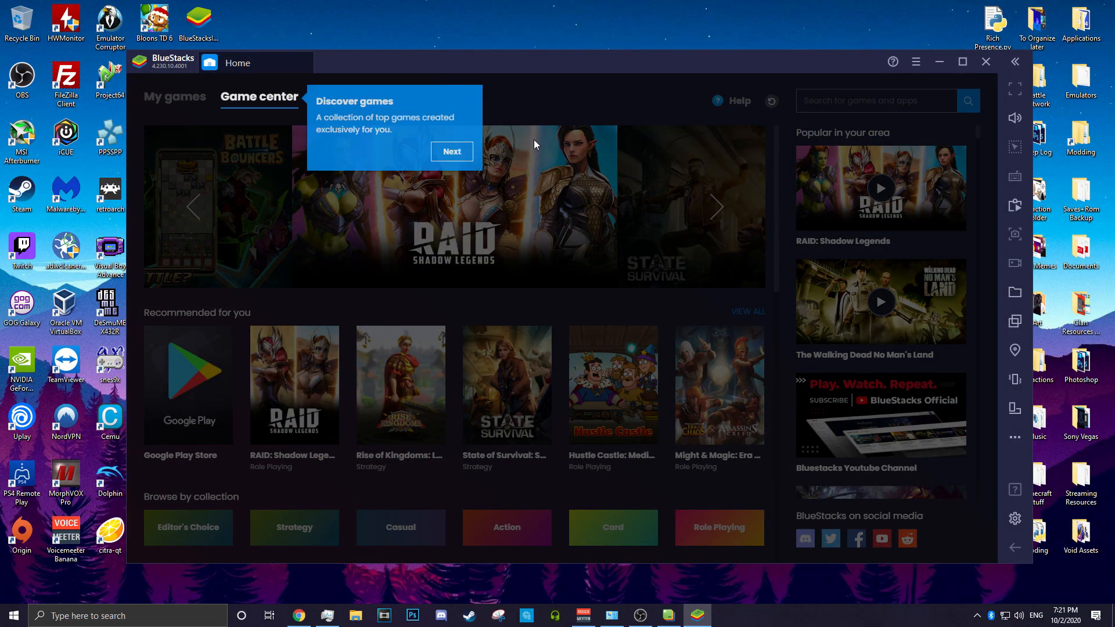
pyautogui.click(451, 151)
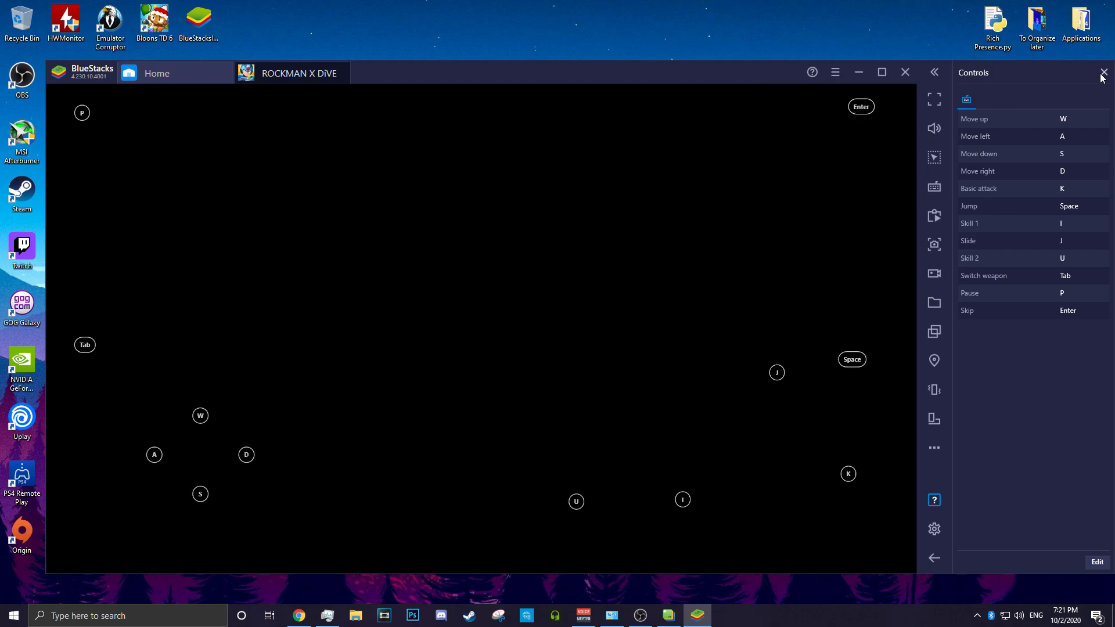
# Step: Close the Controls guide panel while Rockman X DiVE loads
pyautogui.click(1102, 74)
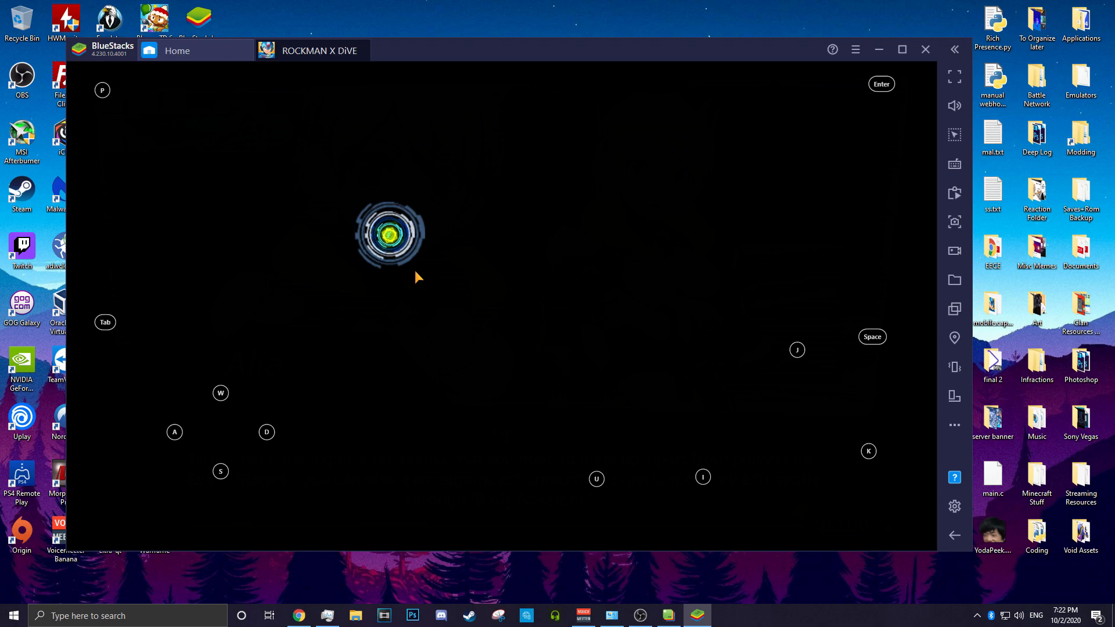
pyautogui.moveTo(491, 186)
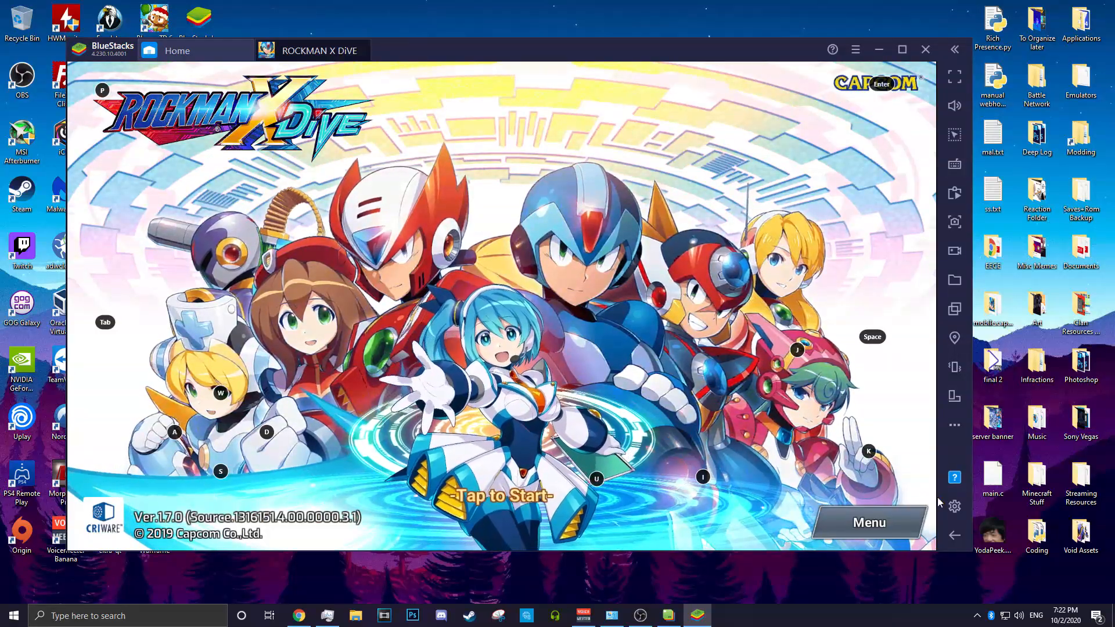
# Step: Browse the BlueStacks settings sections and open the predefined device profile list
pyautogui.click(954, 506)
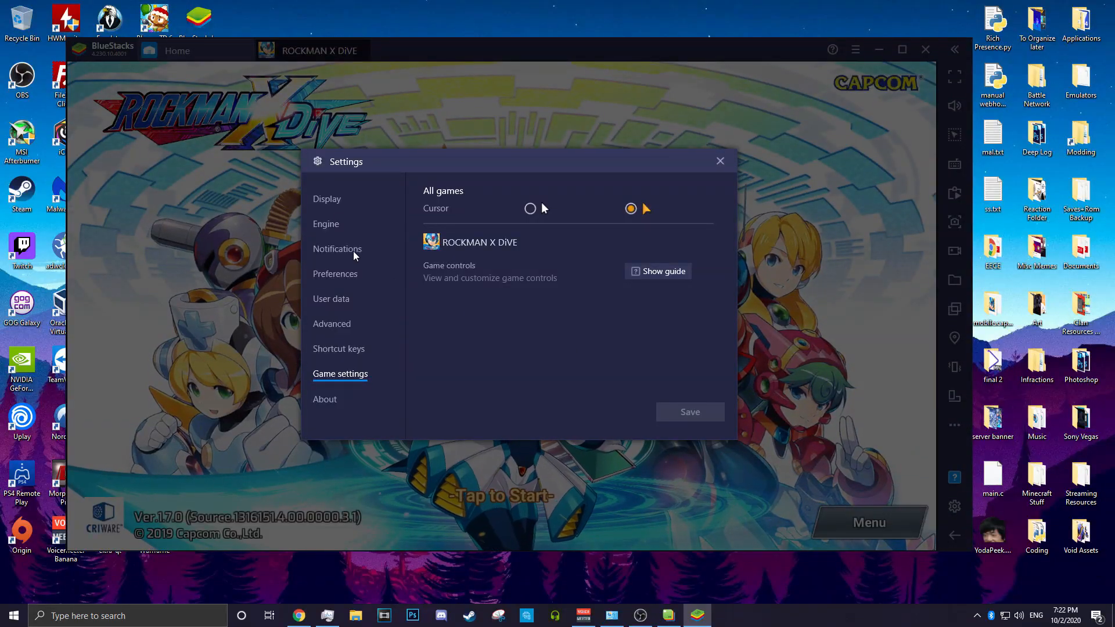
pyautogui.click(326, 199)
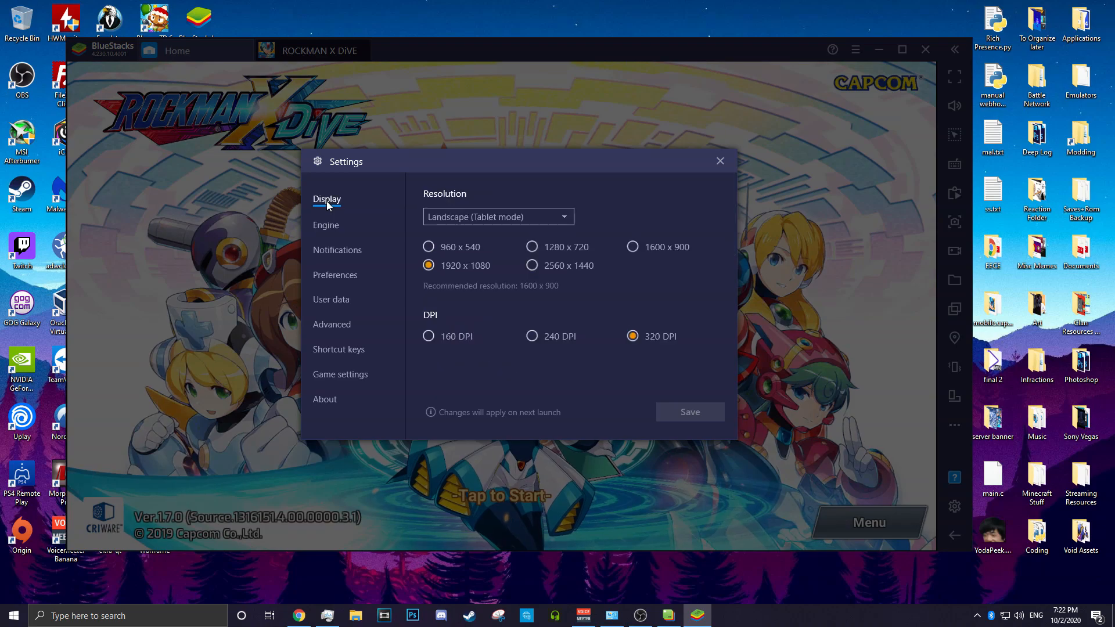
pyautogui.click(337, 250)
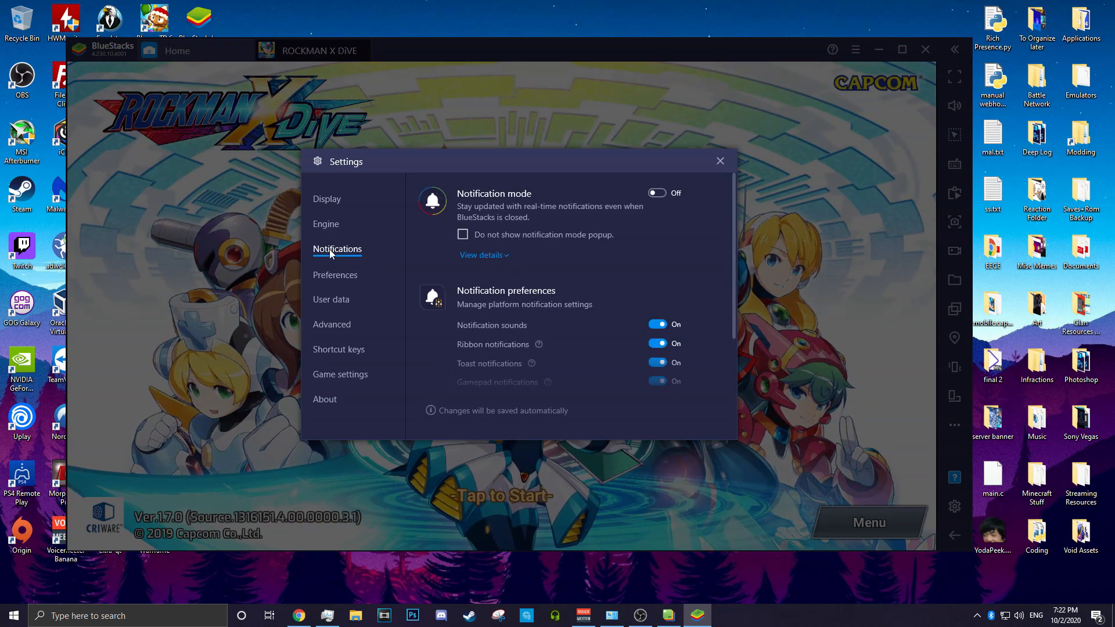
pyautogui.click(335, 275)
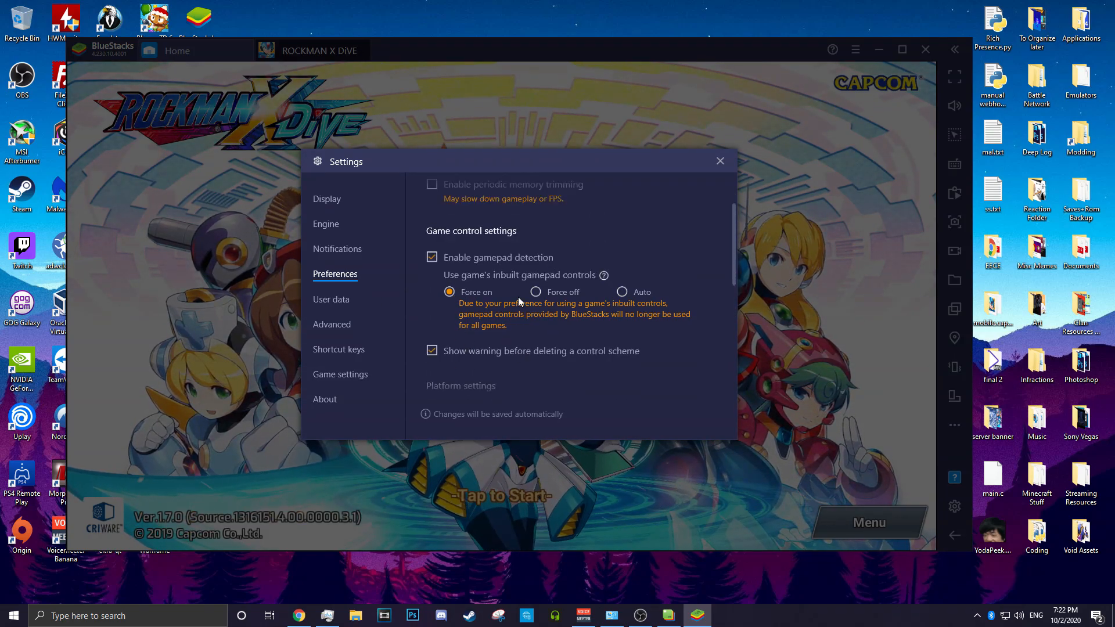
pyautogui.click(332, 323)
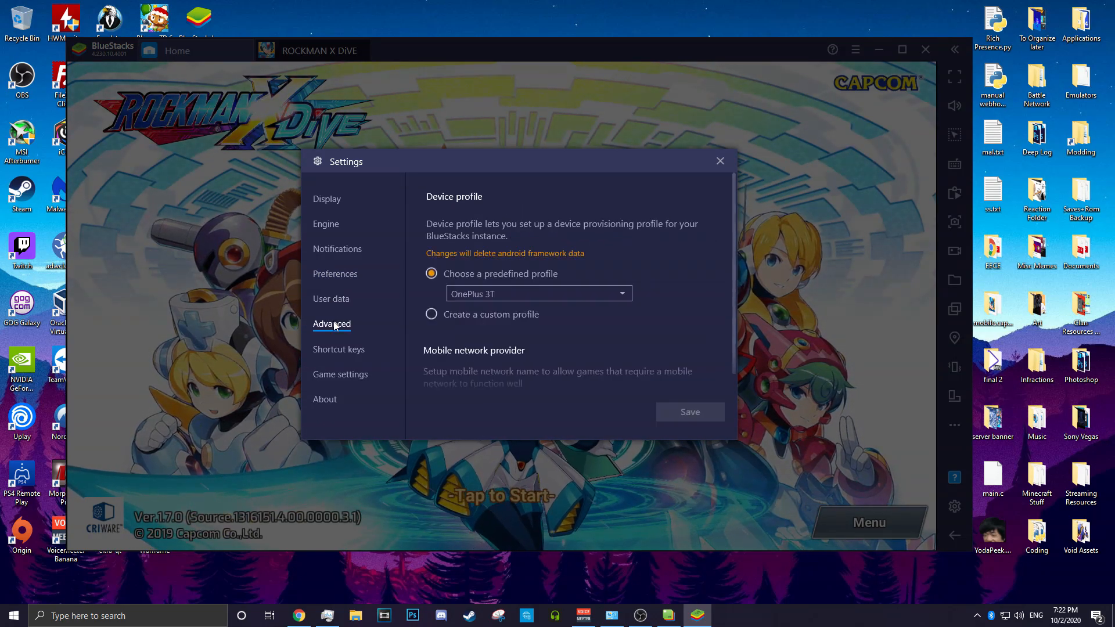
pyautogui.click(340, 374)
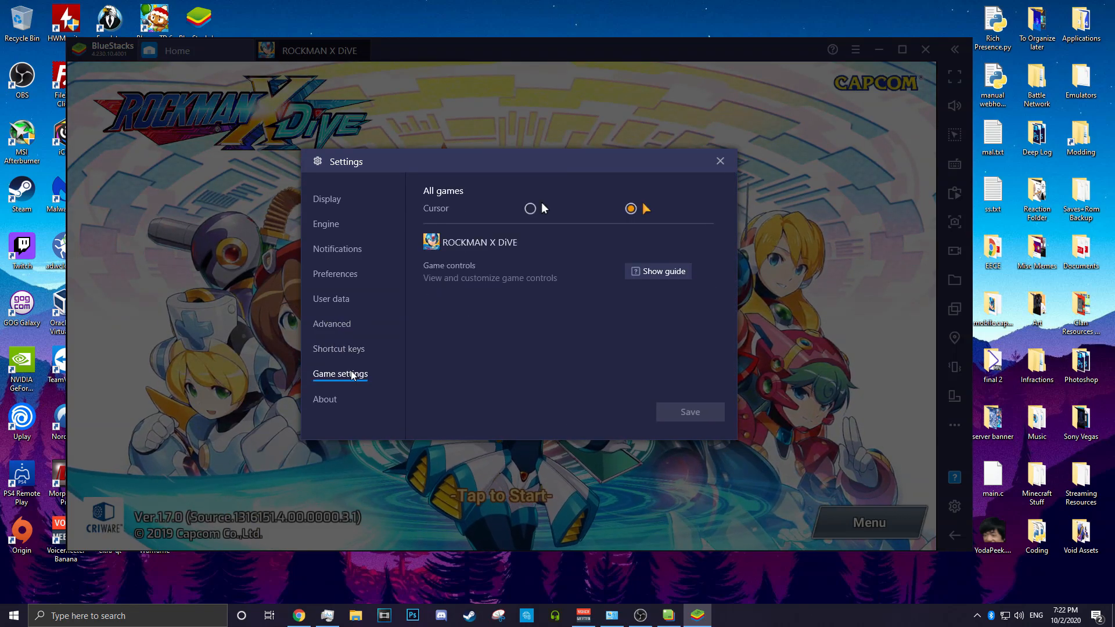
pyautogui.click(331, 324)
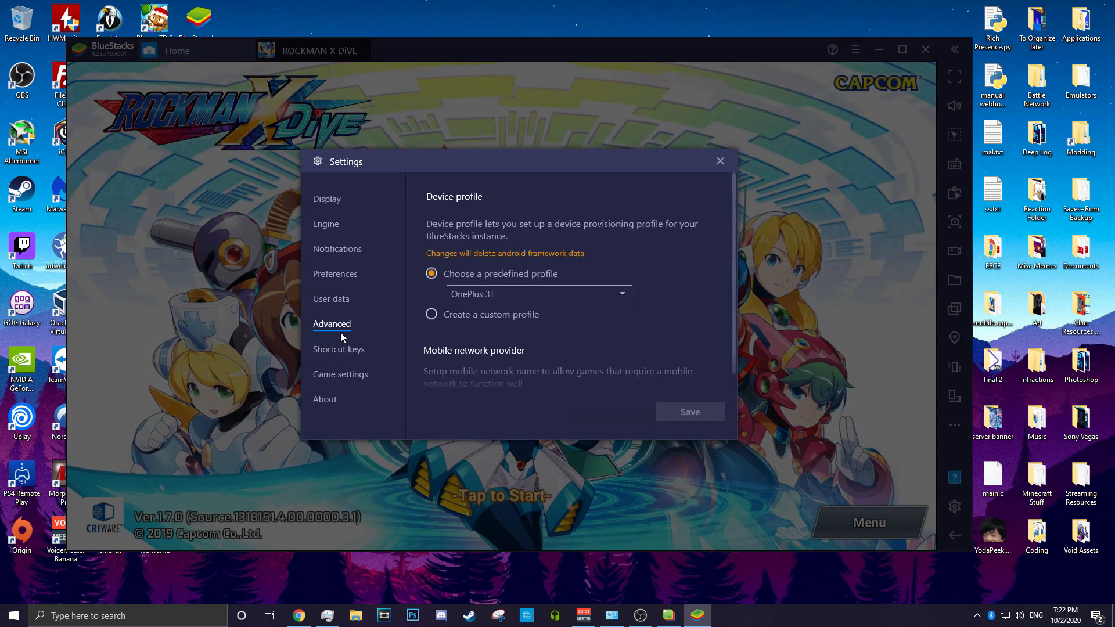
pyautogui.click(538, 294)
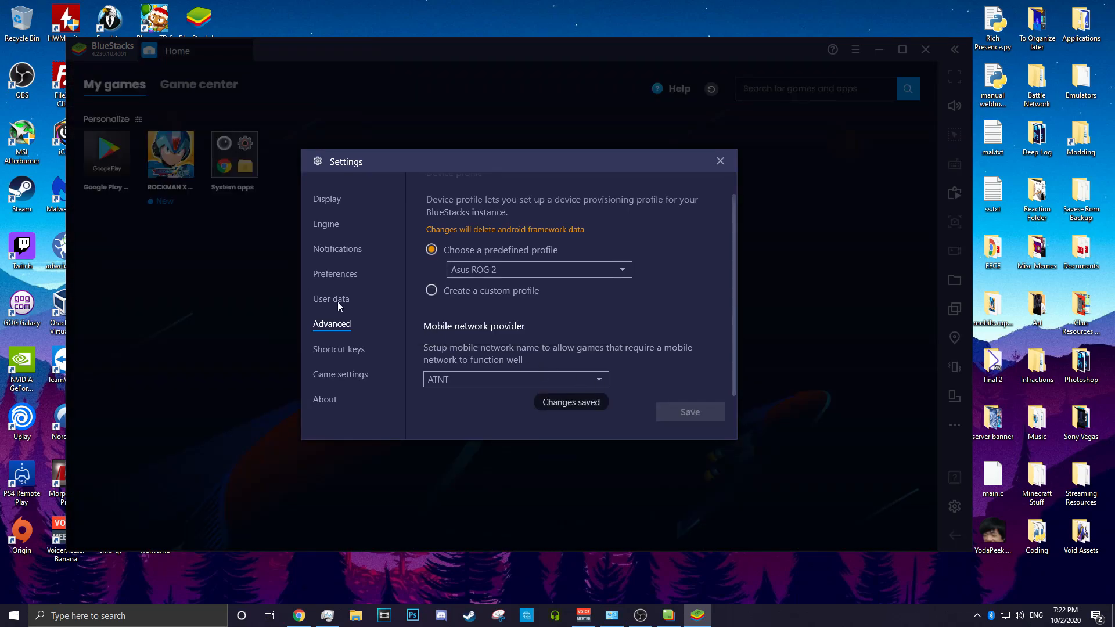
# Step: Set the engine frame rate slider to 145 FPS and save the engine settings
pyautogui.click(337, 249)
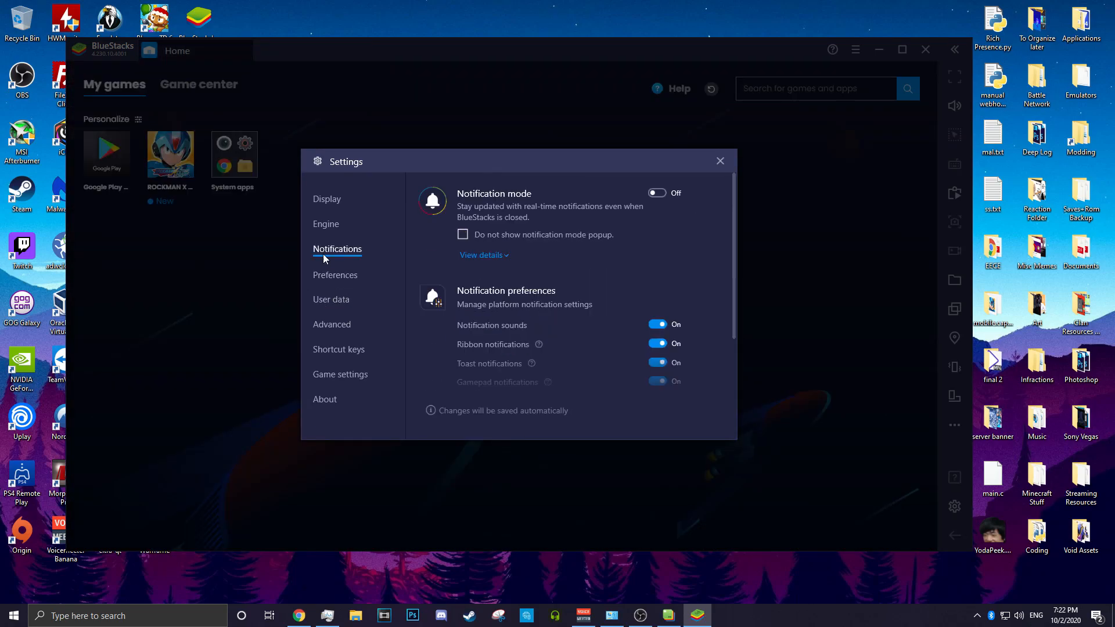
pyautogui.click(326, 224)
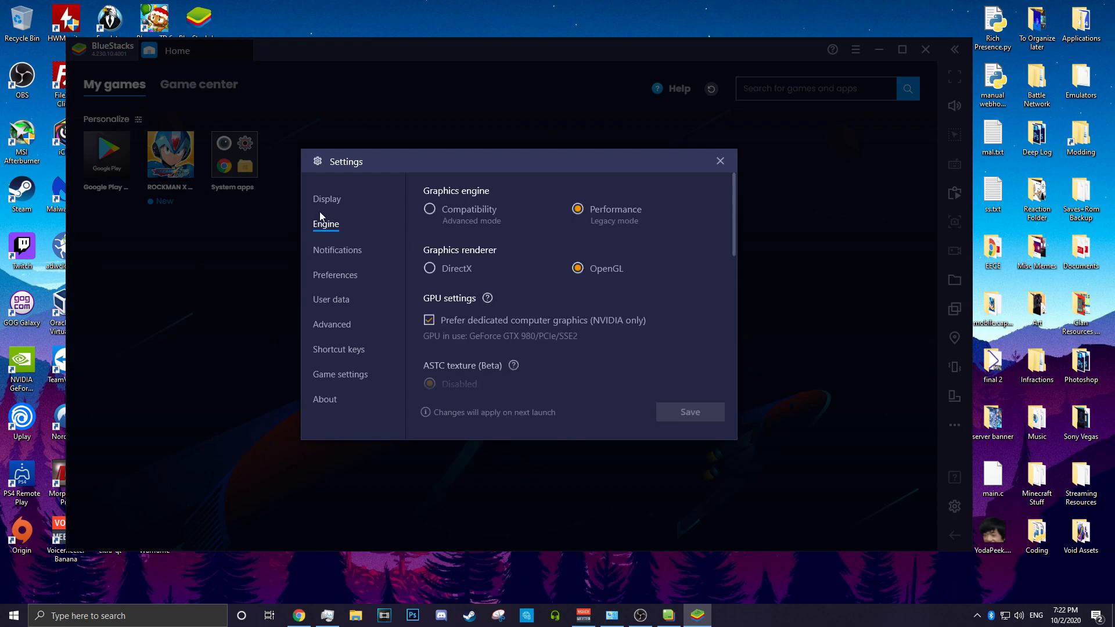
pyautogui.scroll(-3)
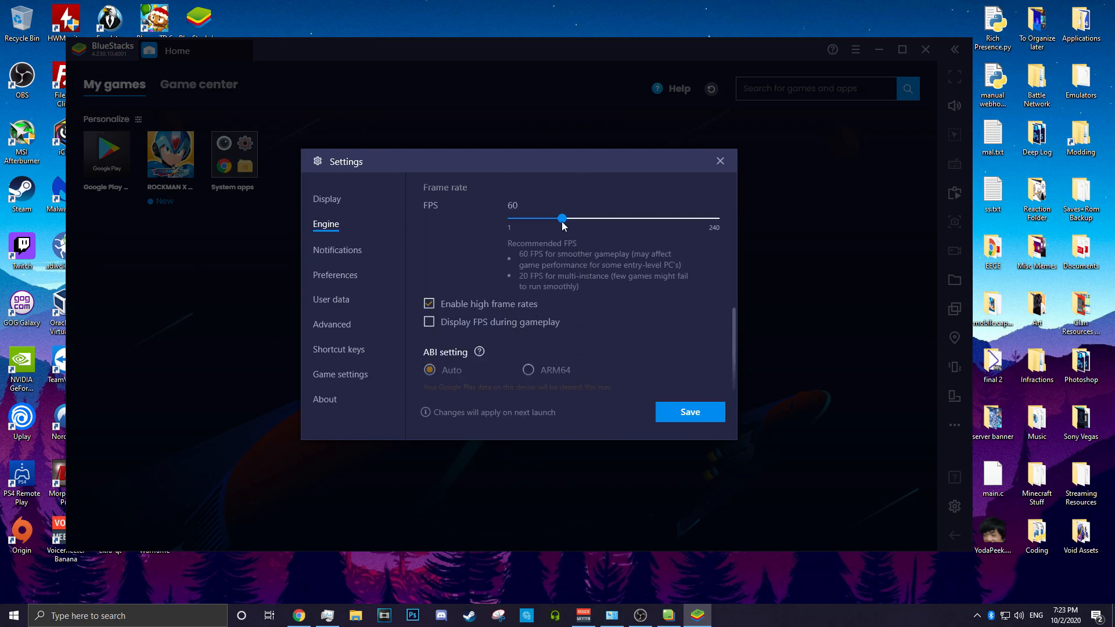
pyautogui.moveTo(561, 218); pyautogui.dragTo(639, 218)
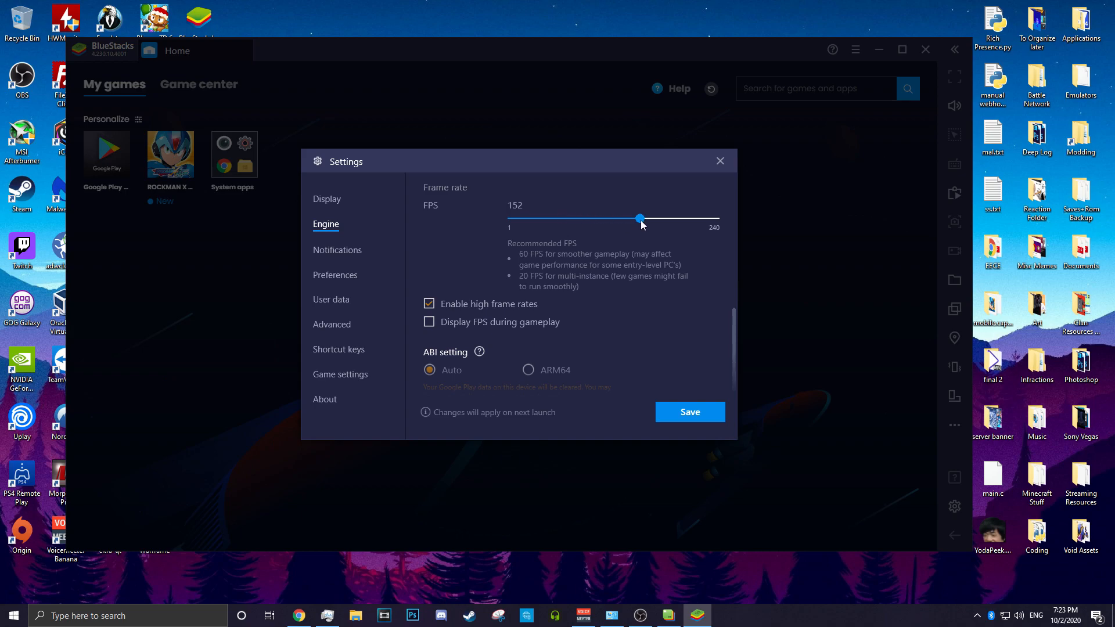
pyautogui.moveTo(640, 219); pyautogui.dragTo(637, 218)
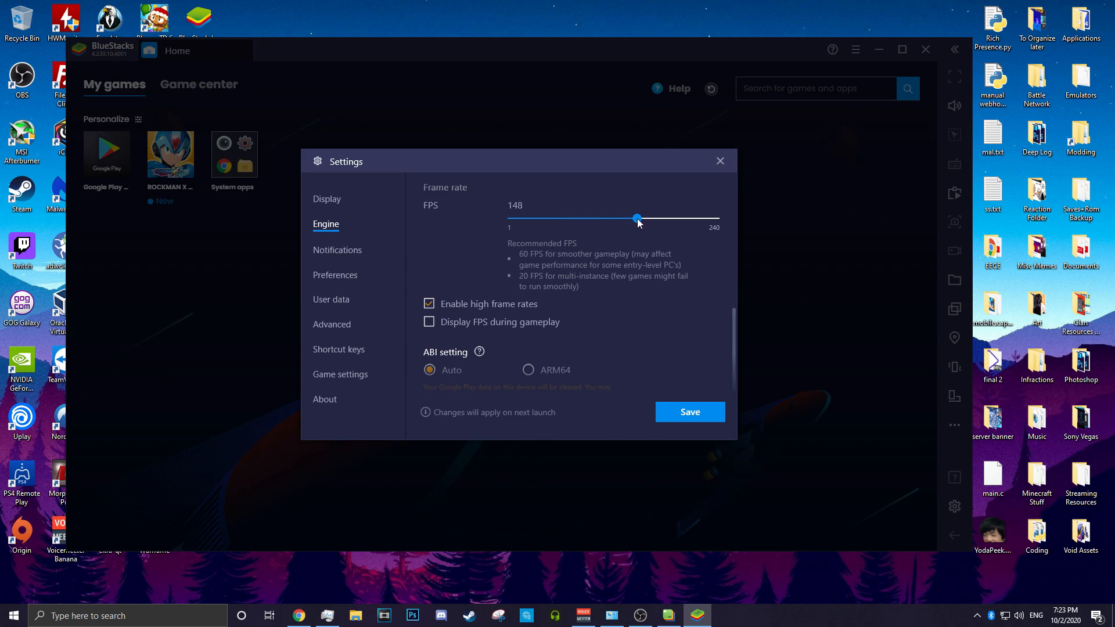
pyautogui.moveTo(637, 218); pyautogui.dragTo(633, 218)
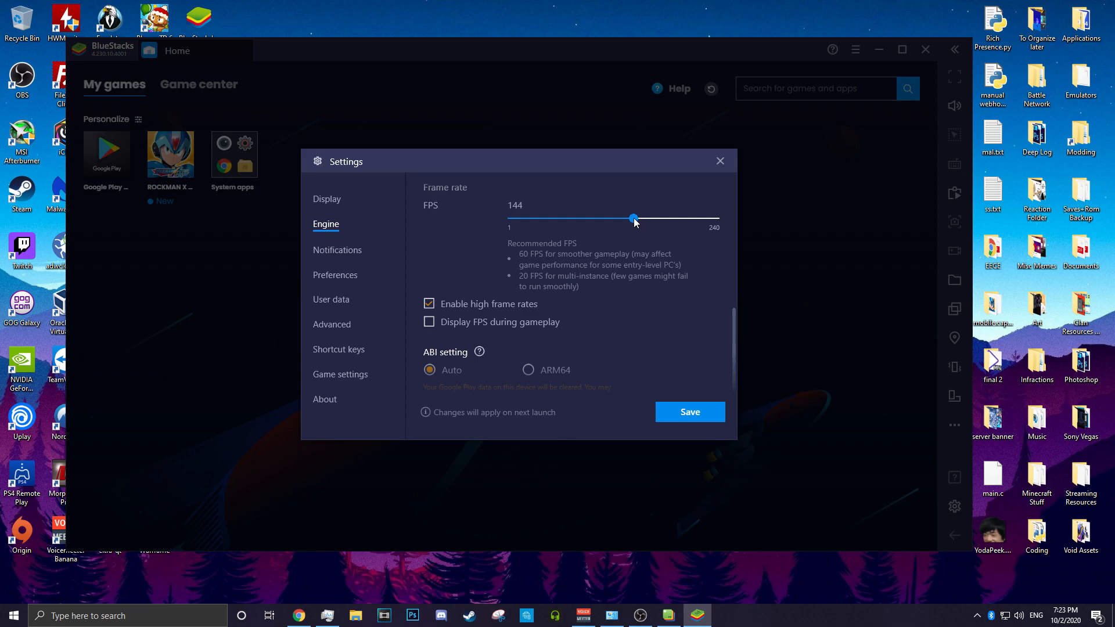
pyautogui.moveTo(634, 219); pyautogui.dragTo(634, 218)
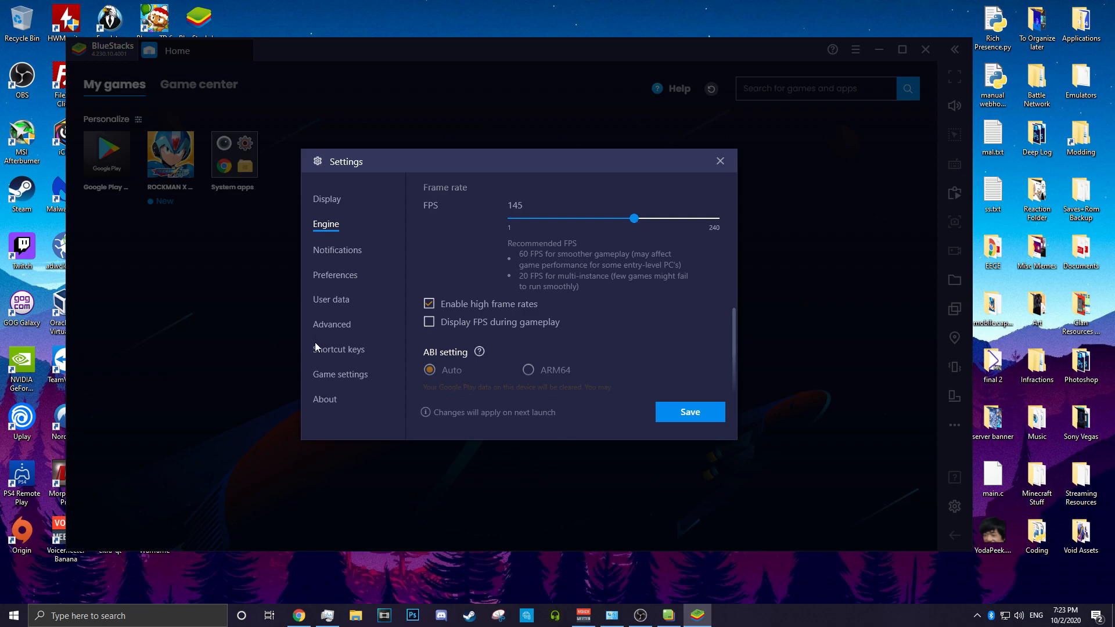
pyautogui.moveTo(325, 290)
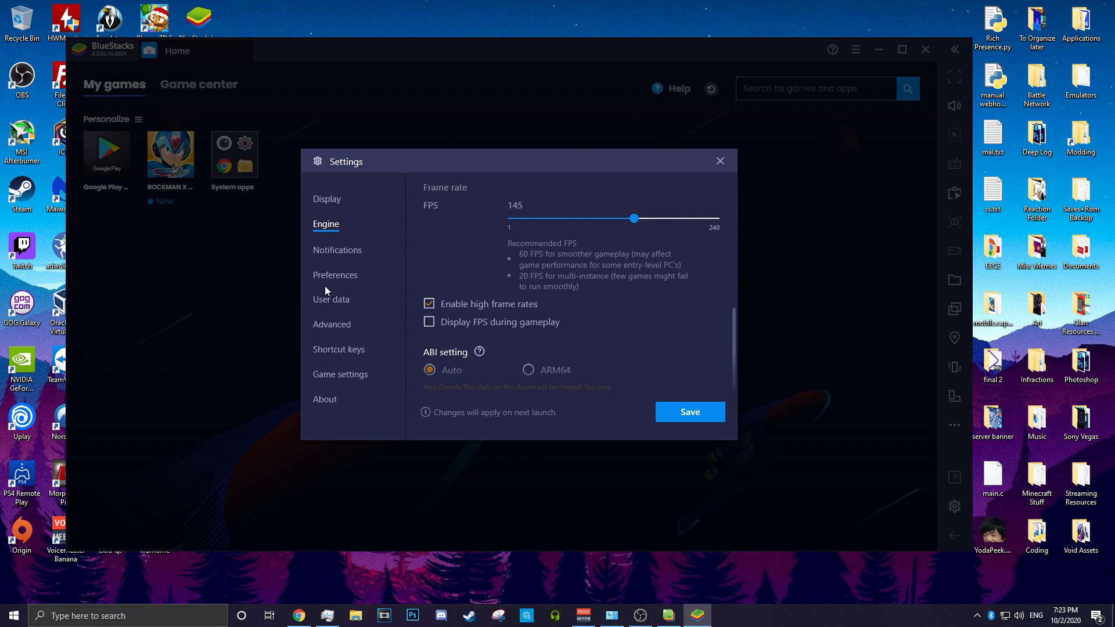
pyautogui.moveTo(604, 306)
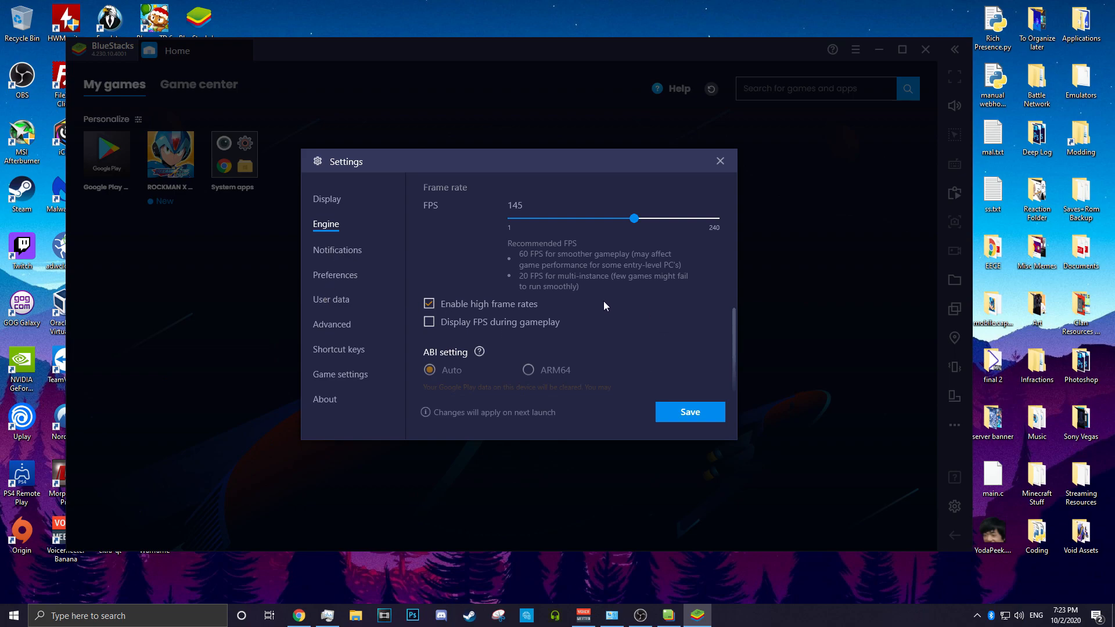
pyautogui.click(688, 412)
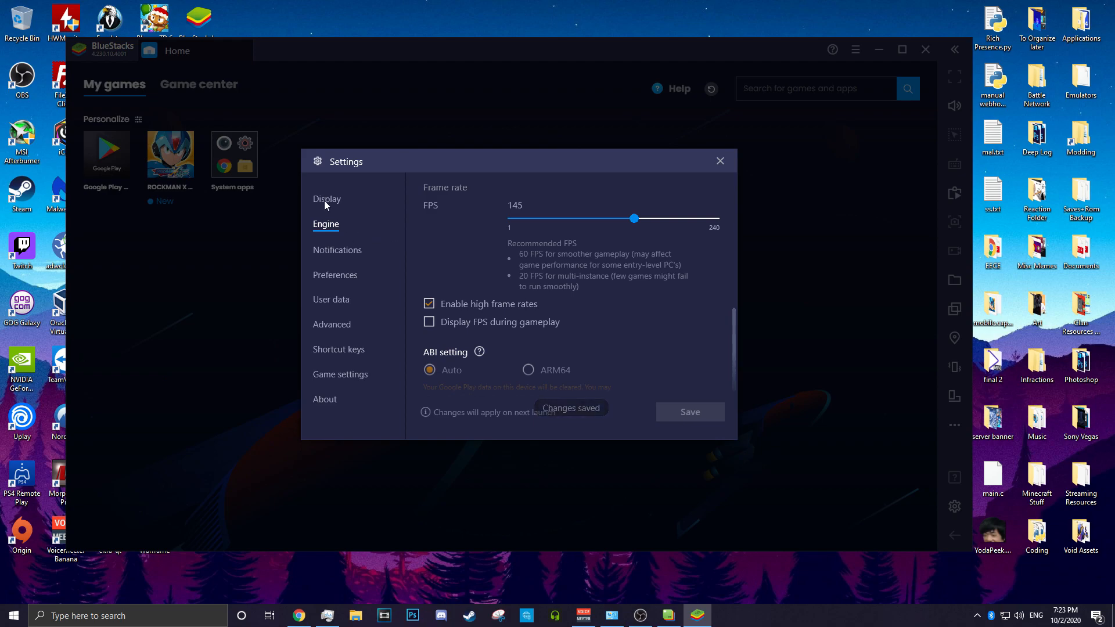
pyautogui.click(719, 161)
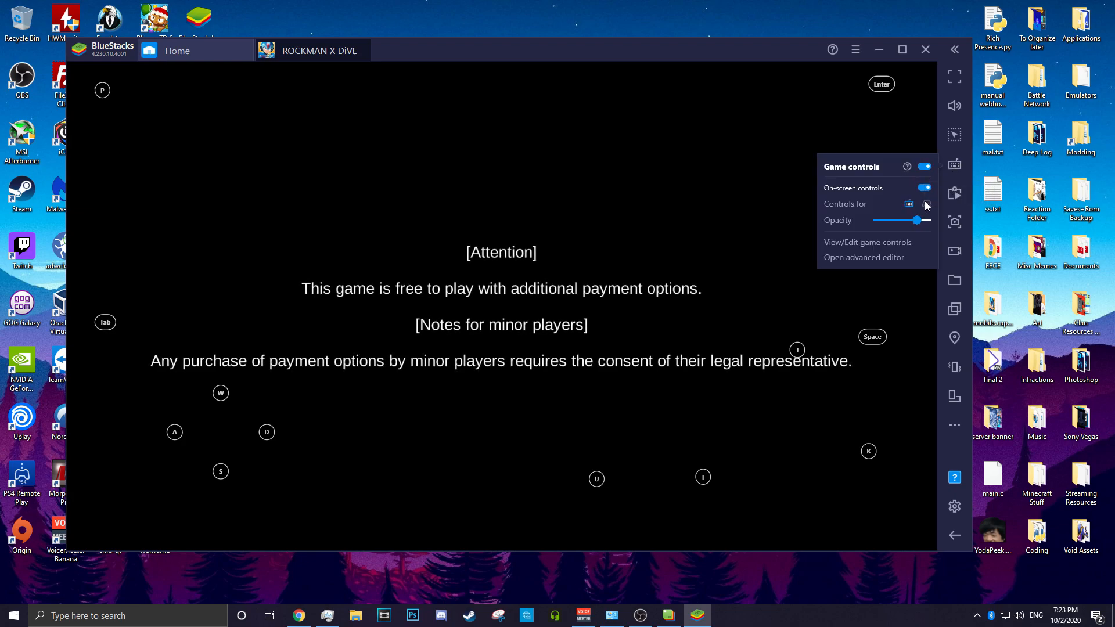
# Step: Toggle the Game controls master switch off and dismiss the controls panel
pyautogui.click(925, 167)
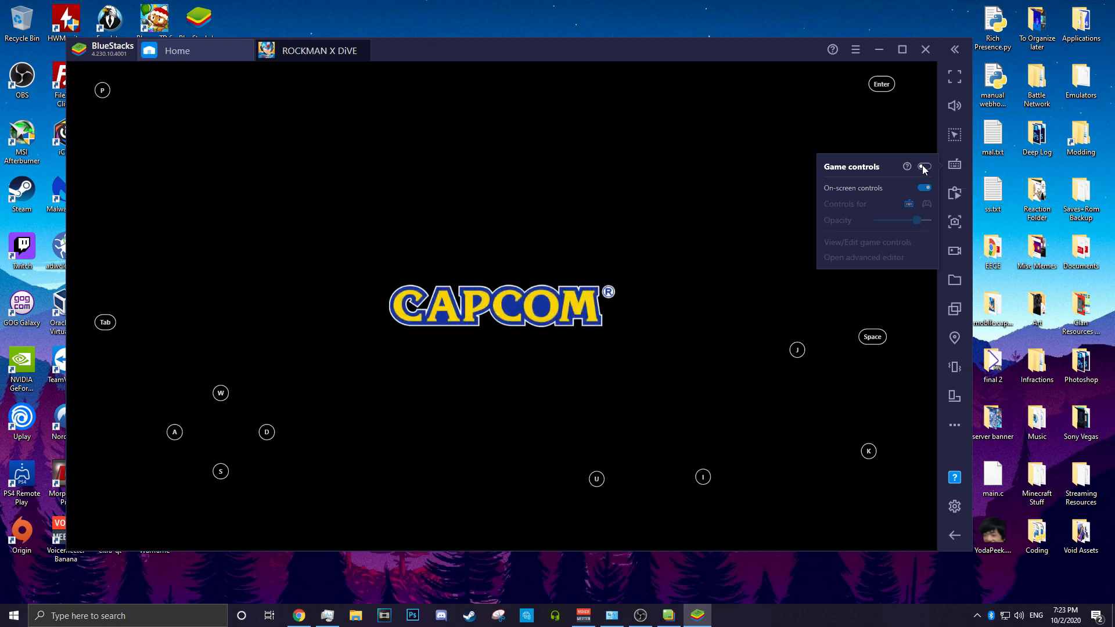
pyautogui.click(923, 167)
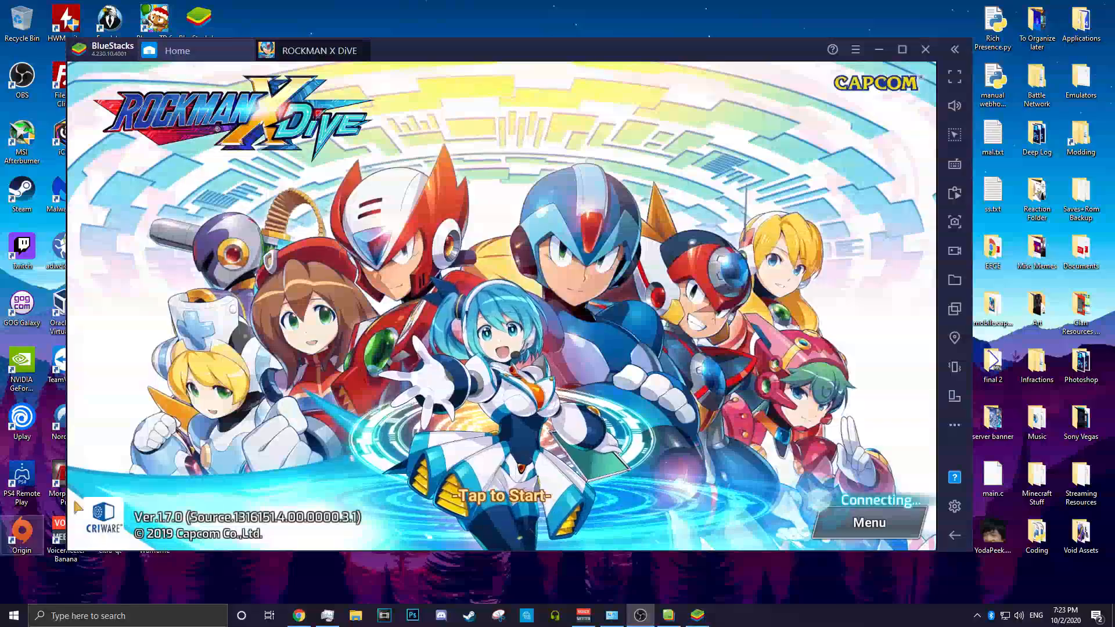
# Step: Start the game, log in as guest, agree to terms, and pick area CH 1 X
pyautogui.click(500, 495)
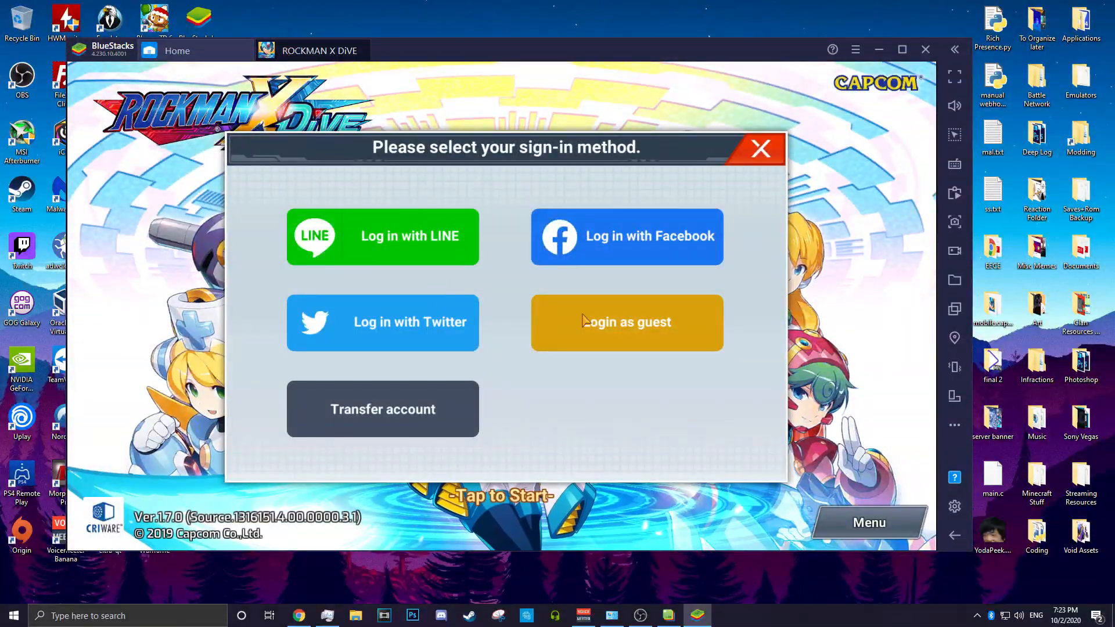
pyautogui.click(627, 323)
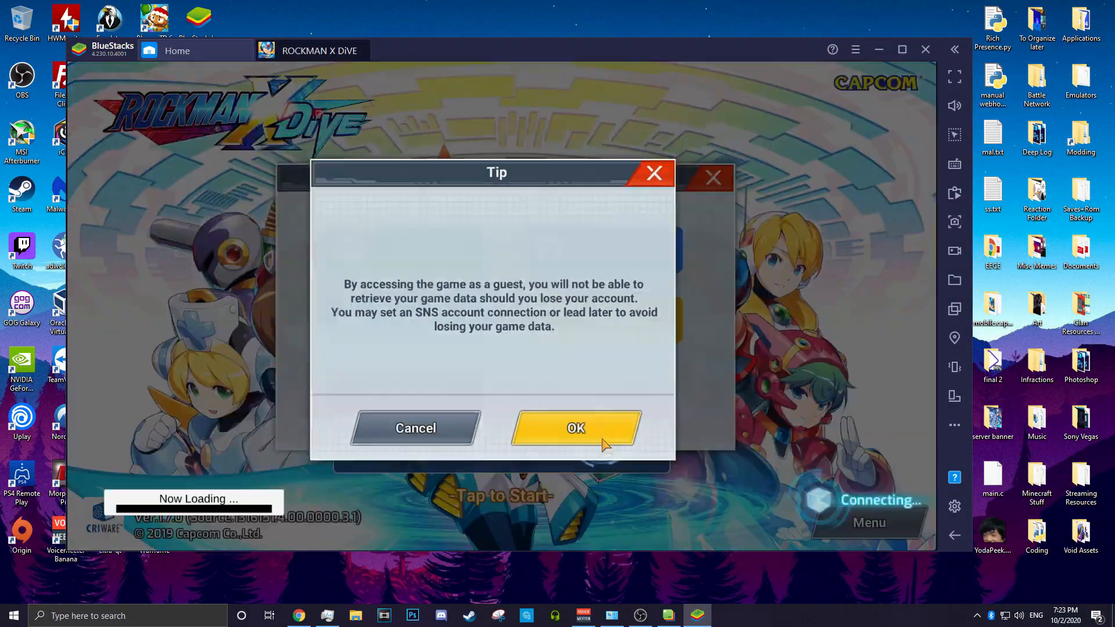
pyautogui.click(575, 427)
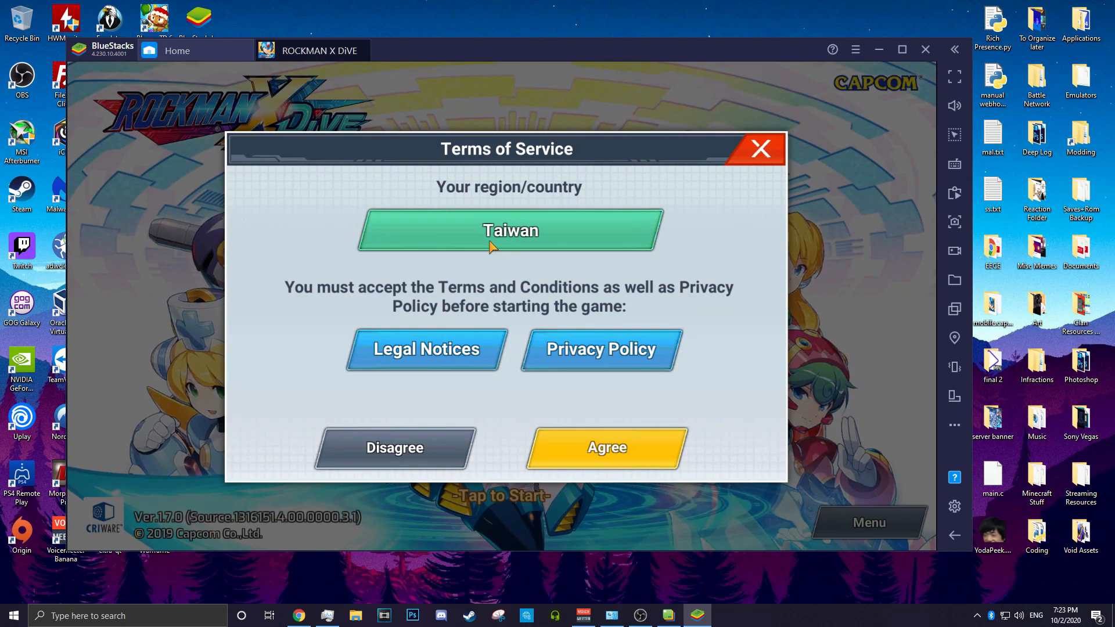
pyautogui.click(606, 448)
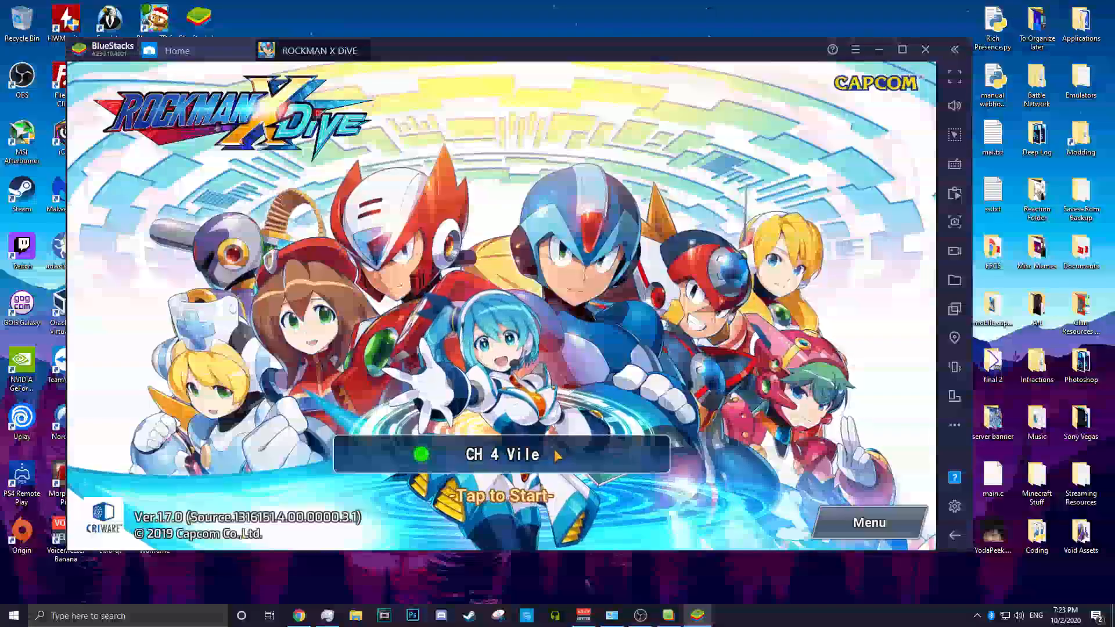
pyautogui.click(502, 454)
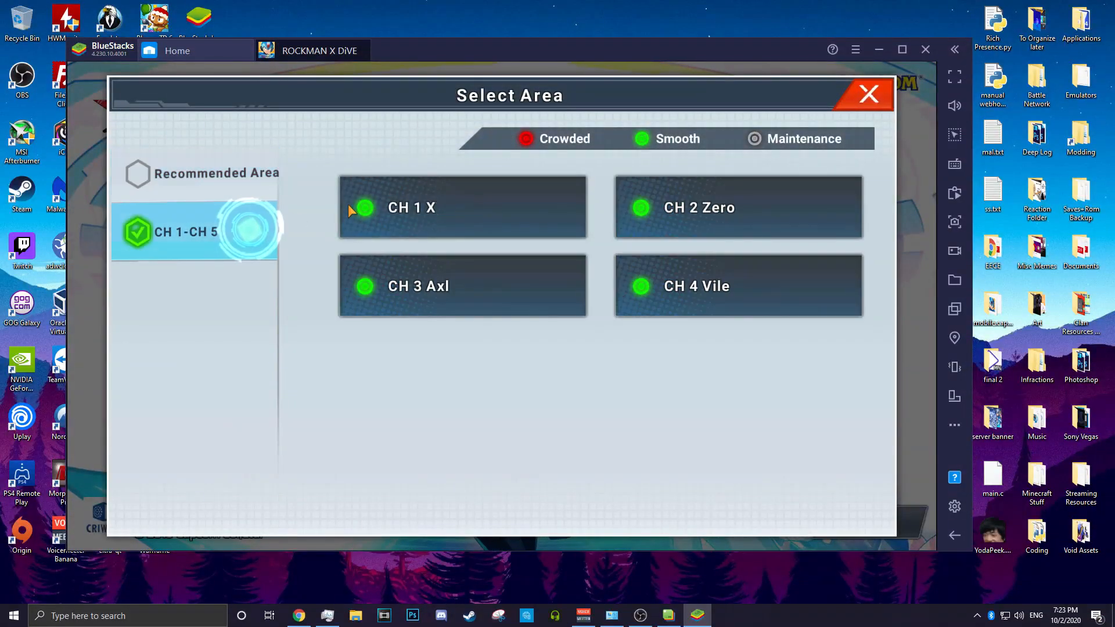
pyautogui.click(463, 207)
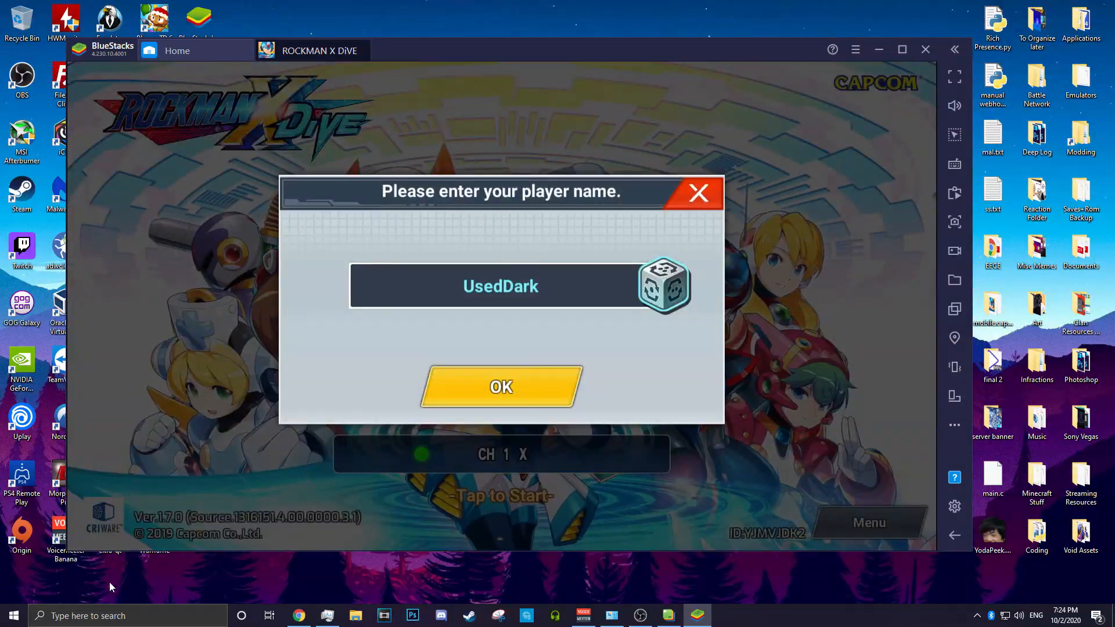
# Step: Accept the suggested player name and confirm it in the Confirm dialog
pyautogui.click(500, 386)
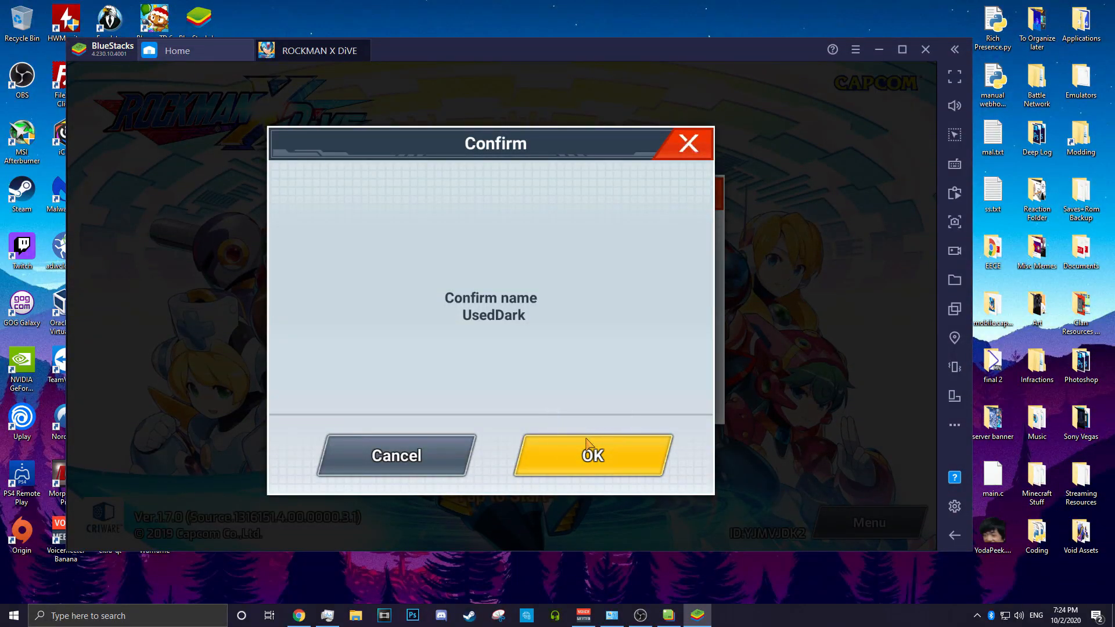
pyautogui.click(593, 455)
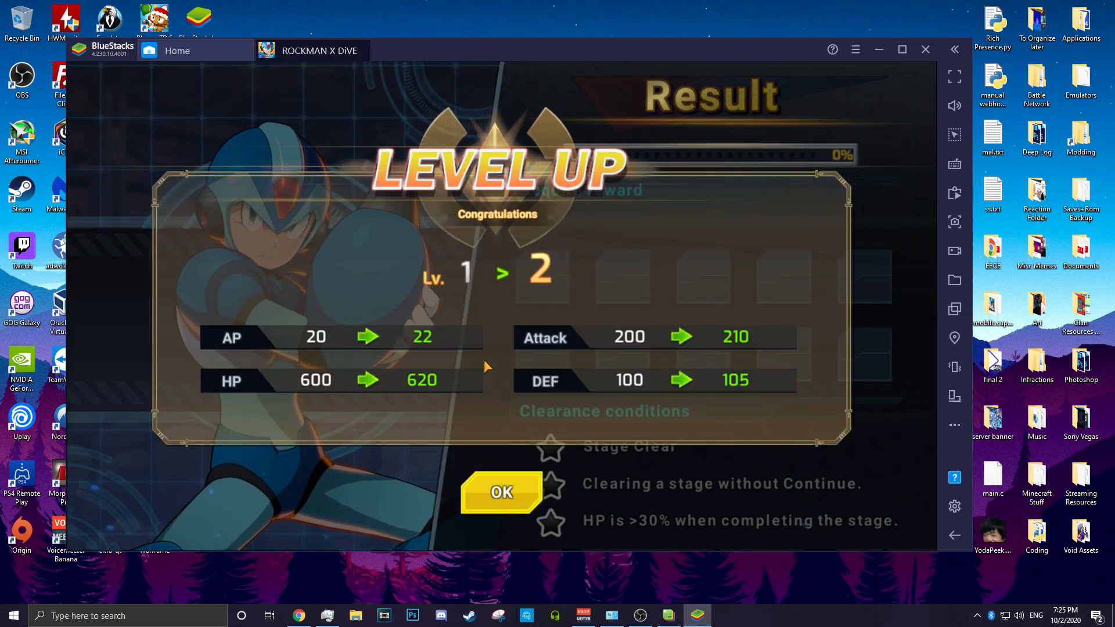
# Step: Dismiss the Level Up and stage results screens to load the next screen
pyautogui.click(502, 492)
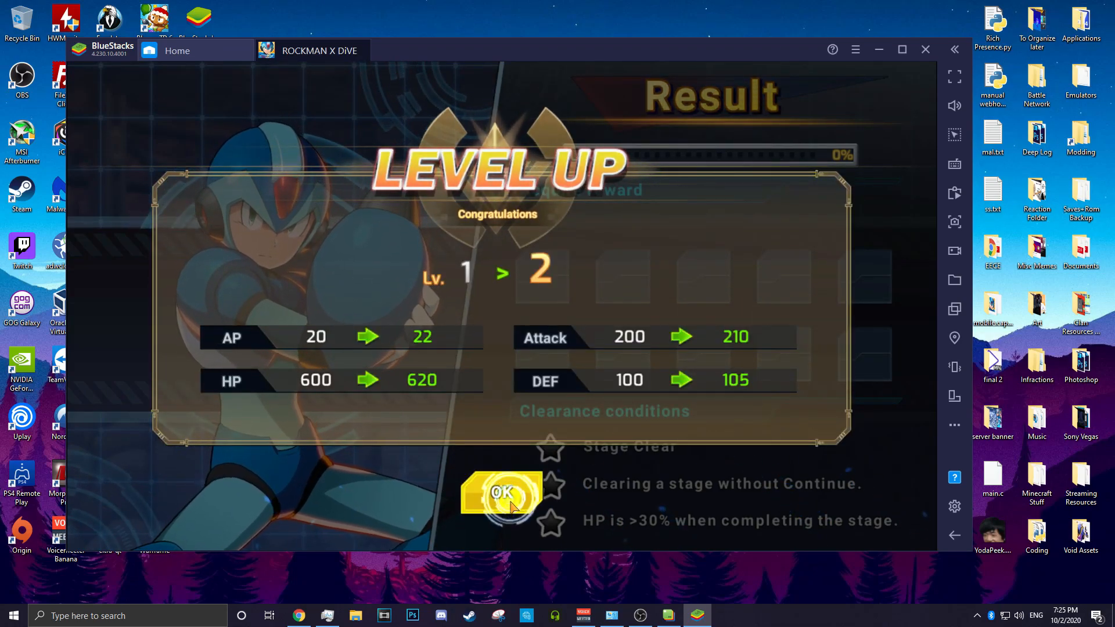
pyautogui.click(502, 492)
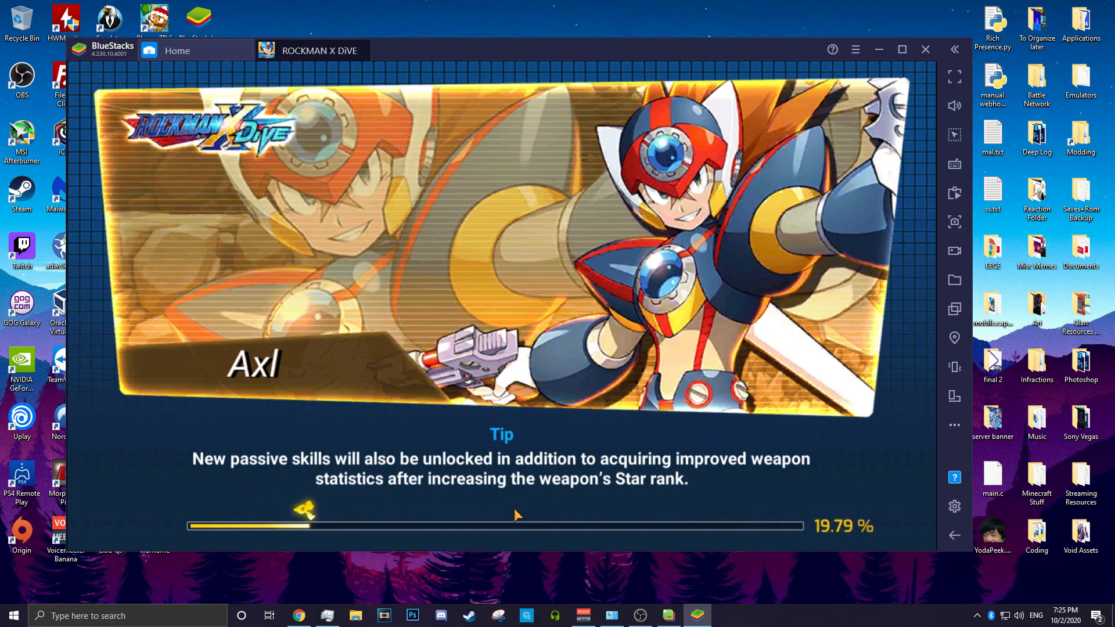
pyautogui.moveTo(597, 484)
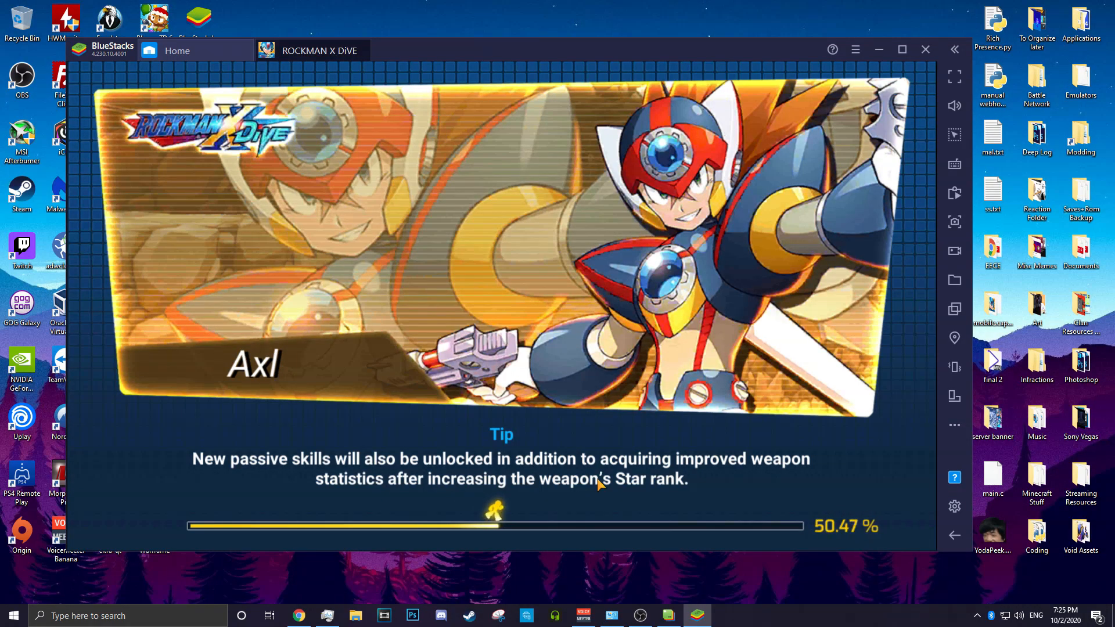
pyautogui.moveTo(732, 450)
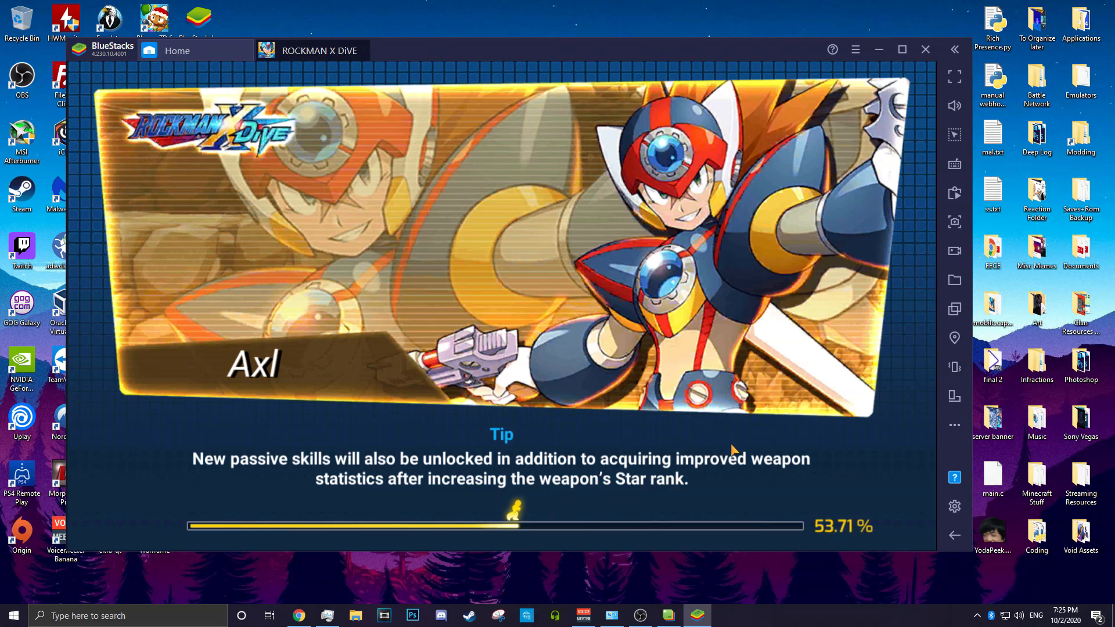